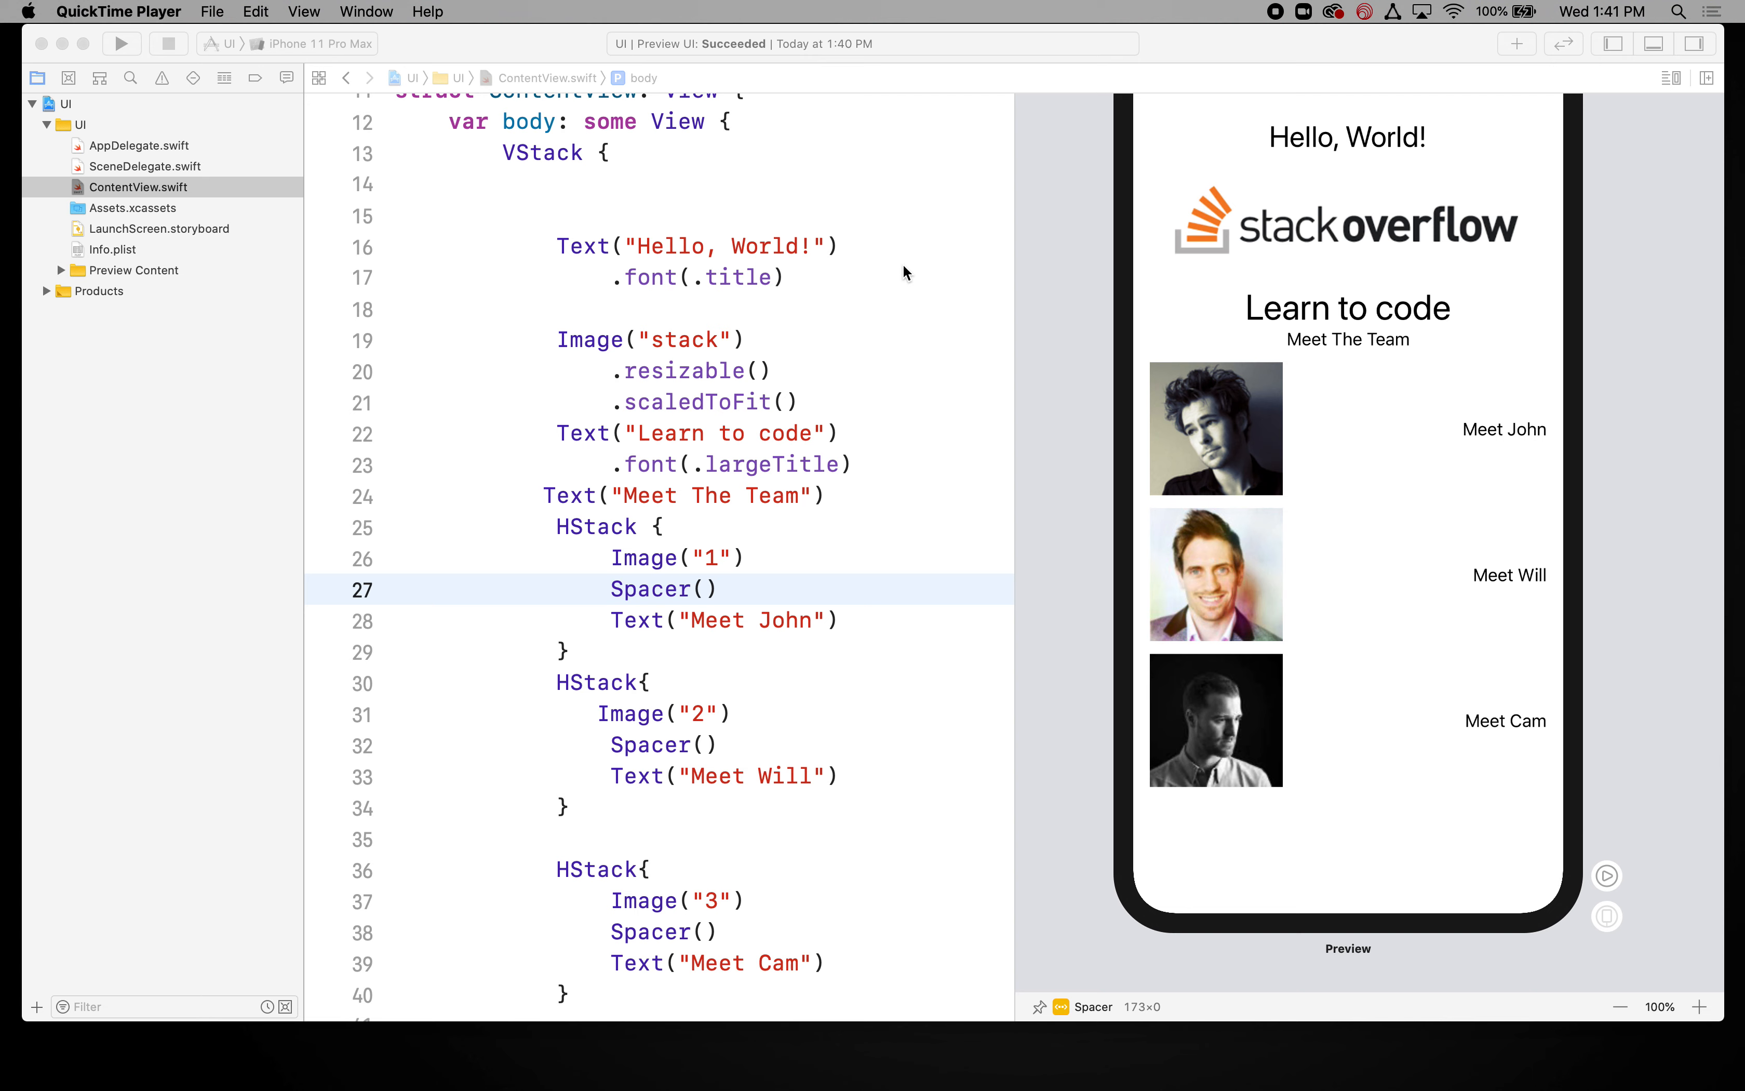
mouse_move(721, 396)
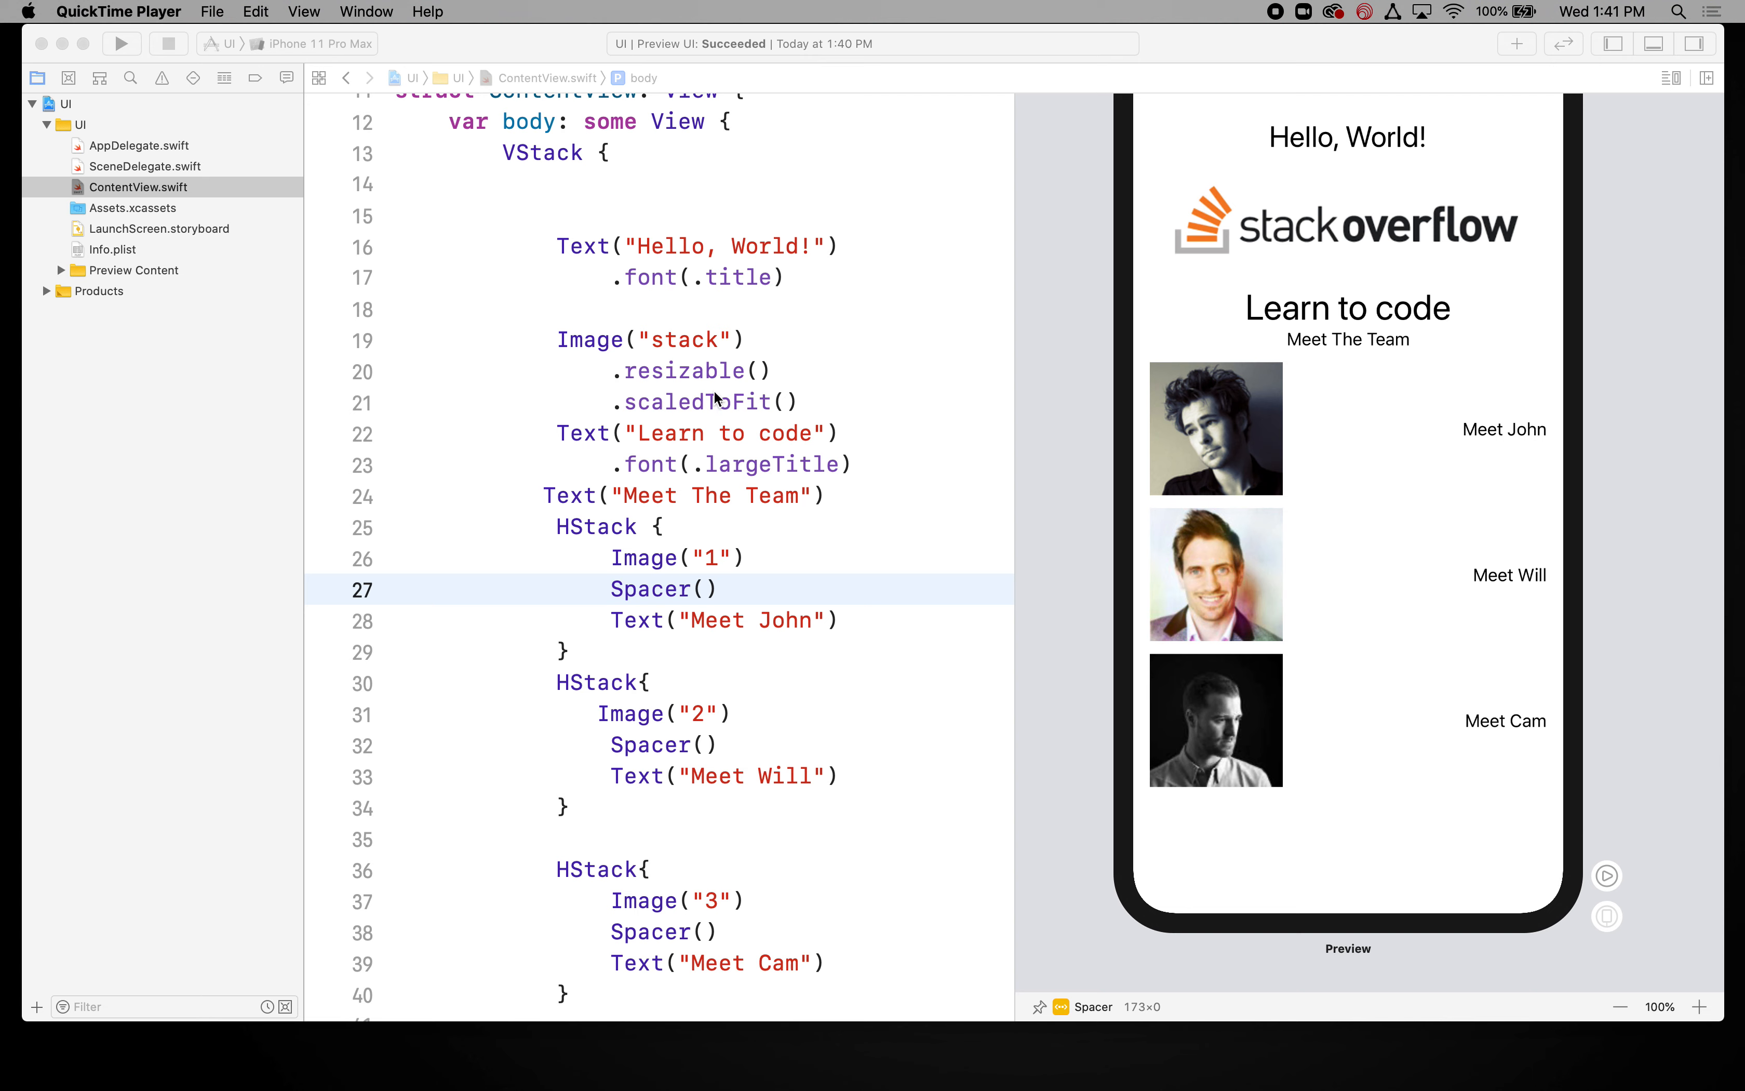
Step: Remove Spacer() from John's HStack and begin adding an alignment parameter
left_click(633, 527)
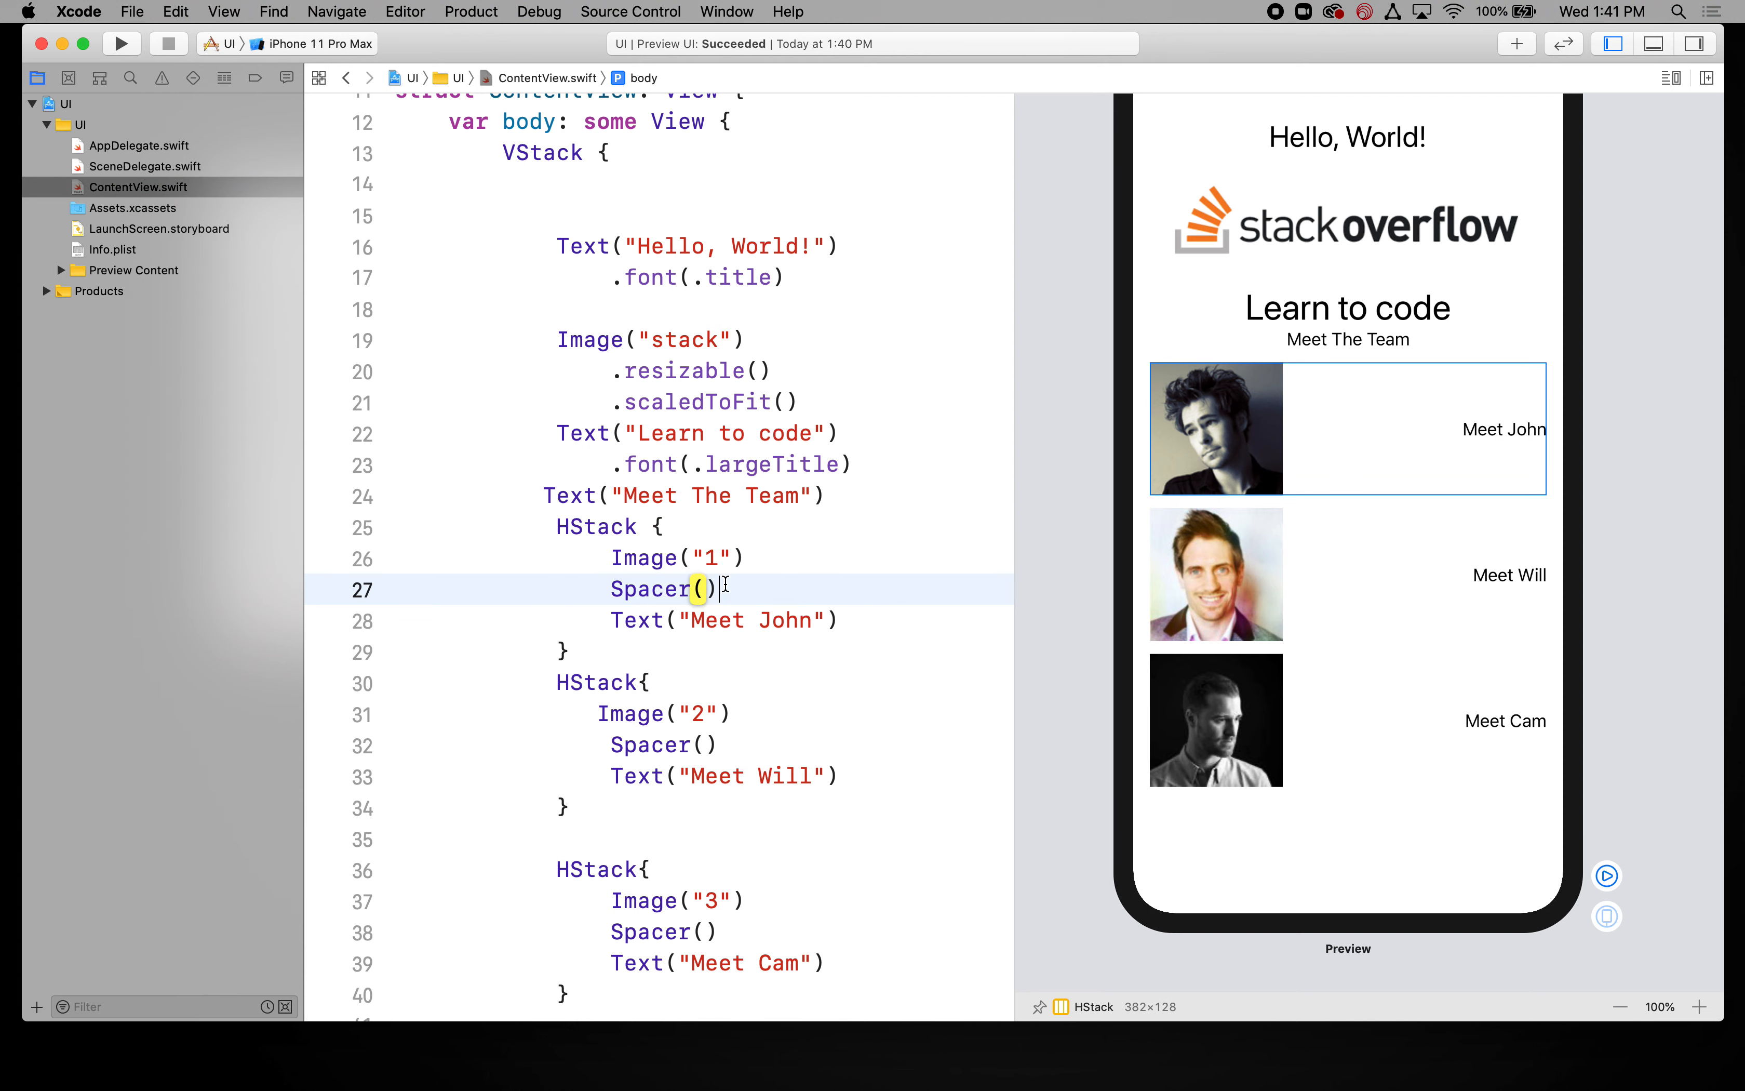
key("Backspace")
type("(")
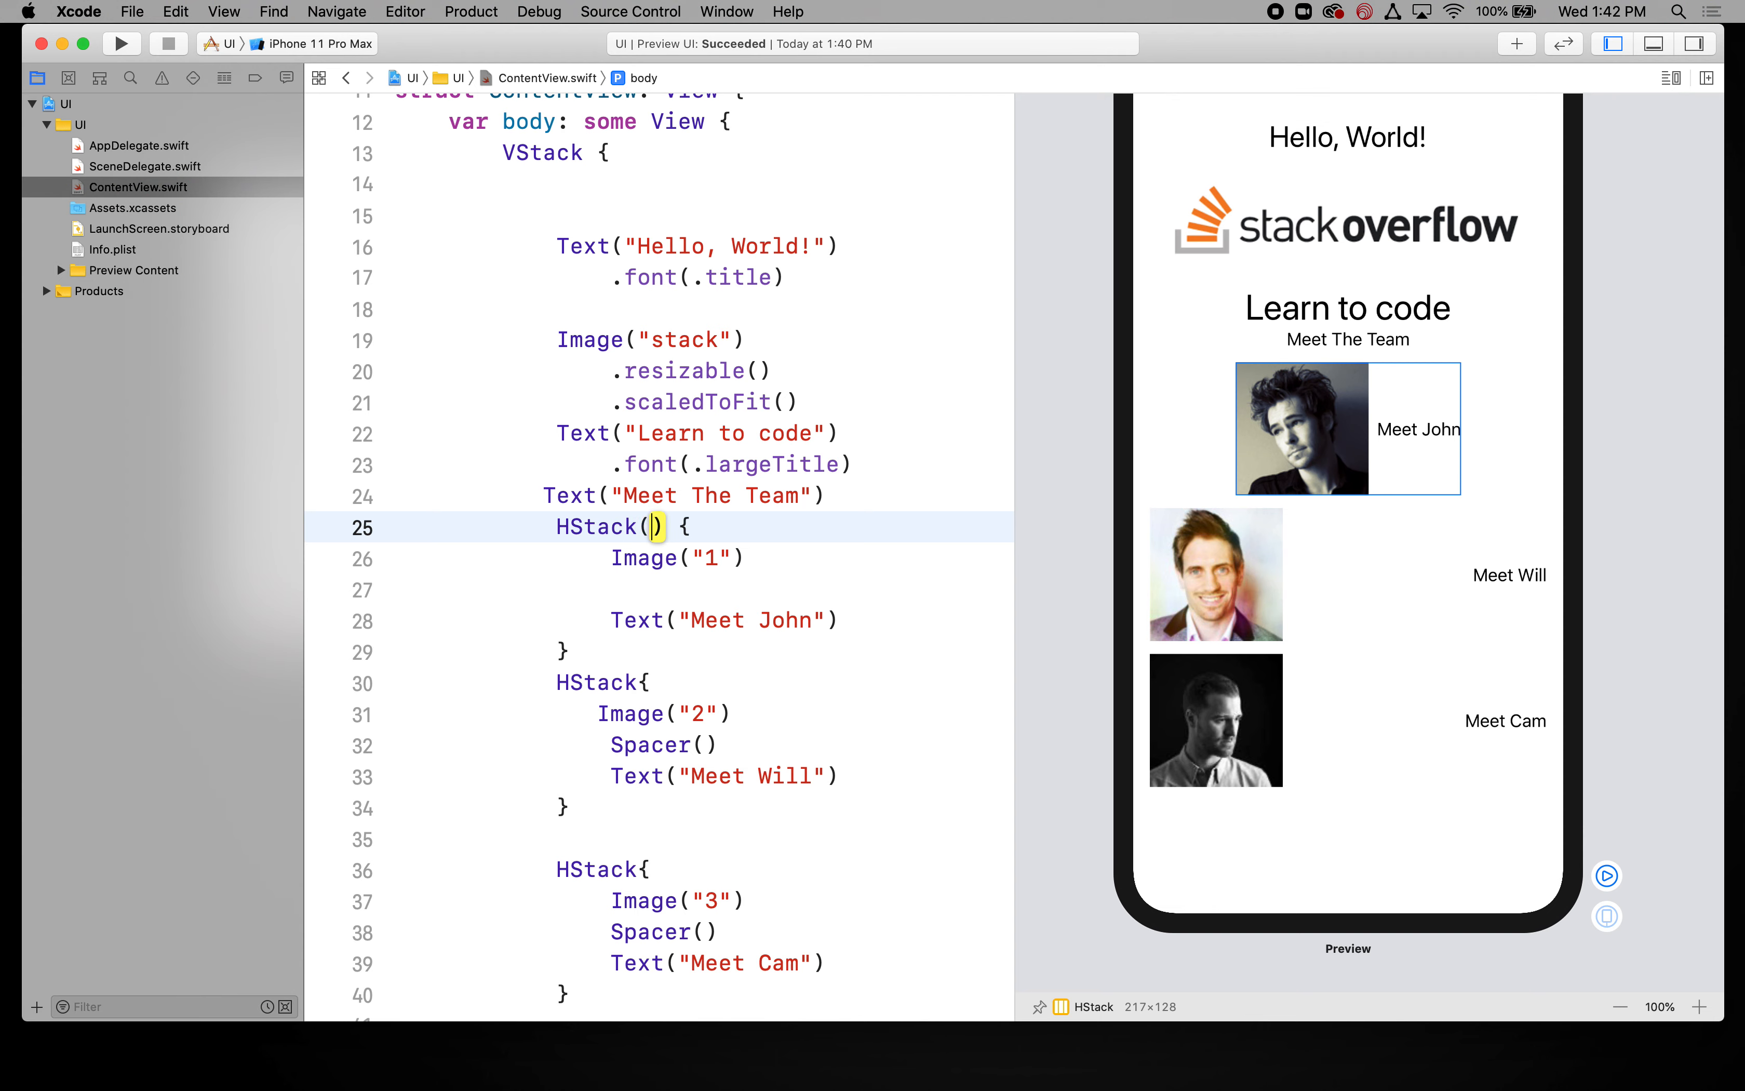
type("ali")
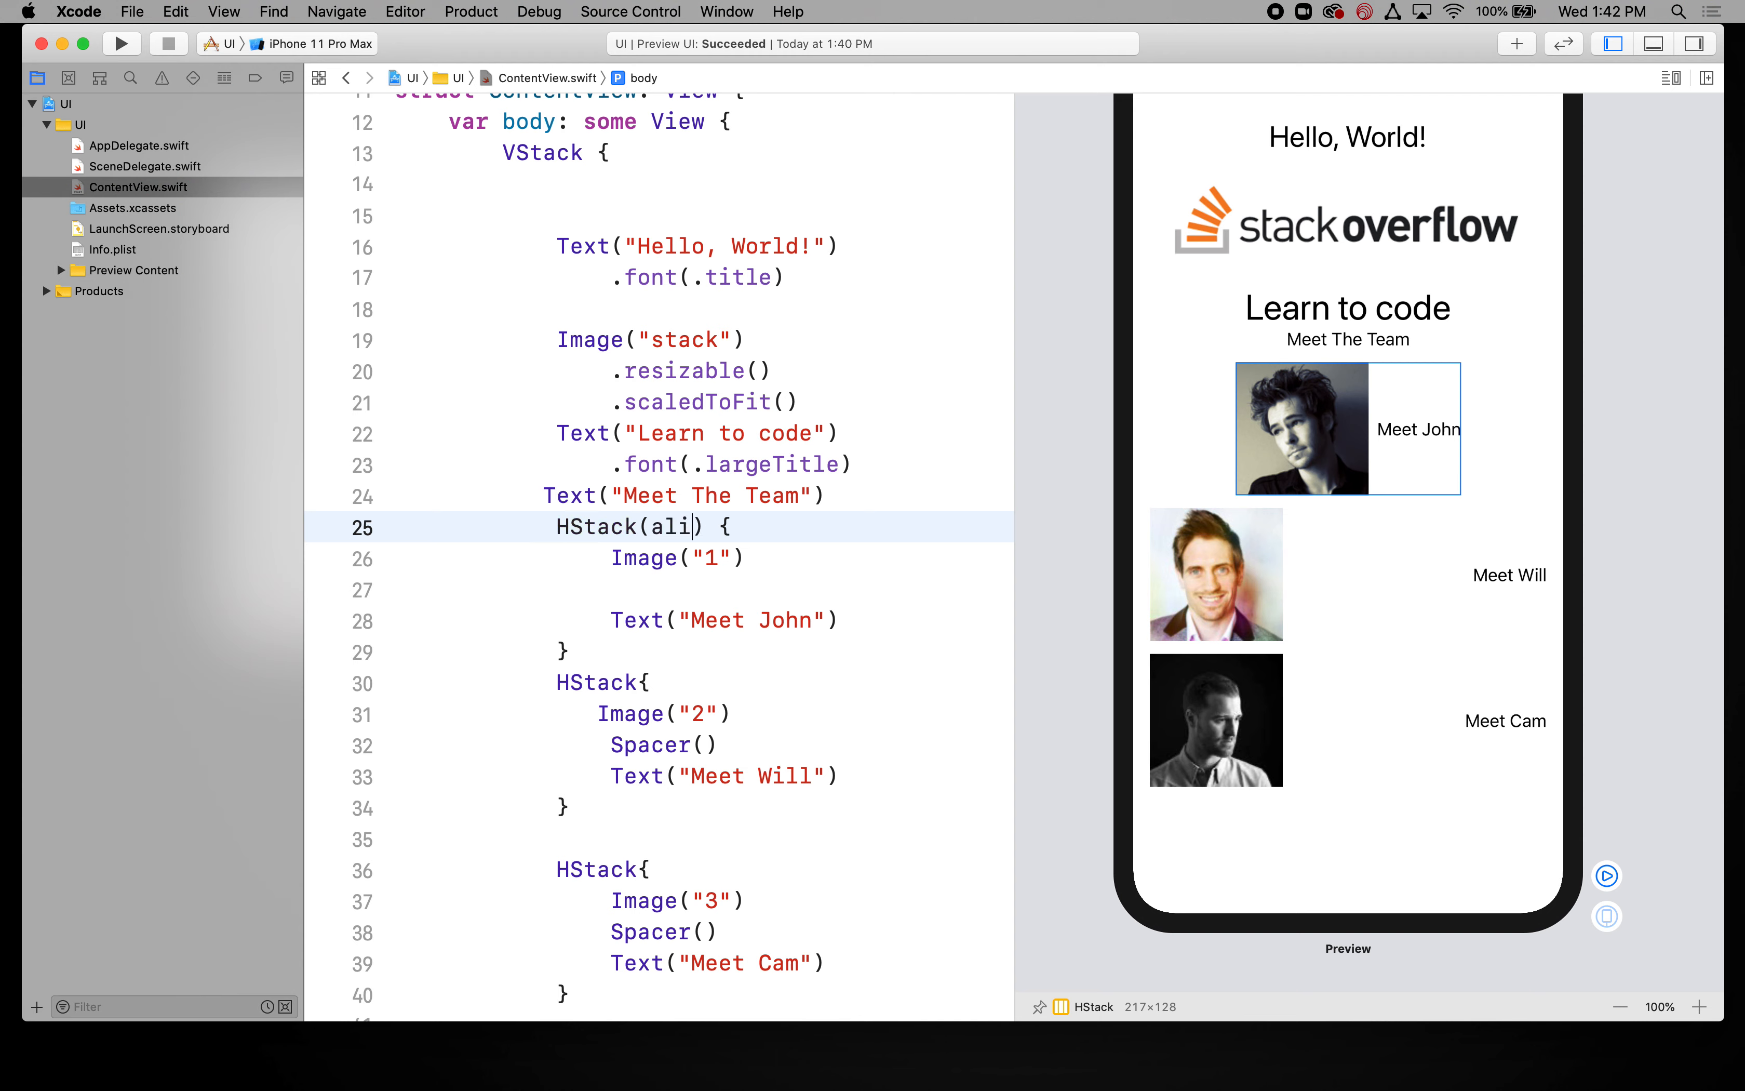
type("gnment:.")
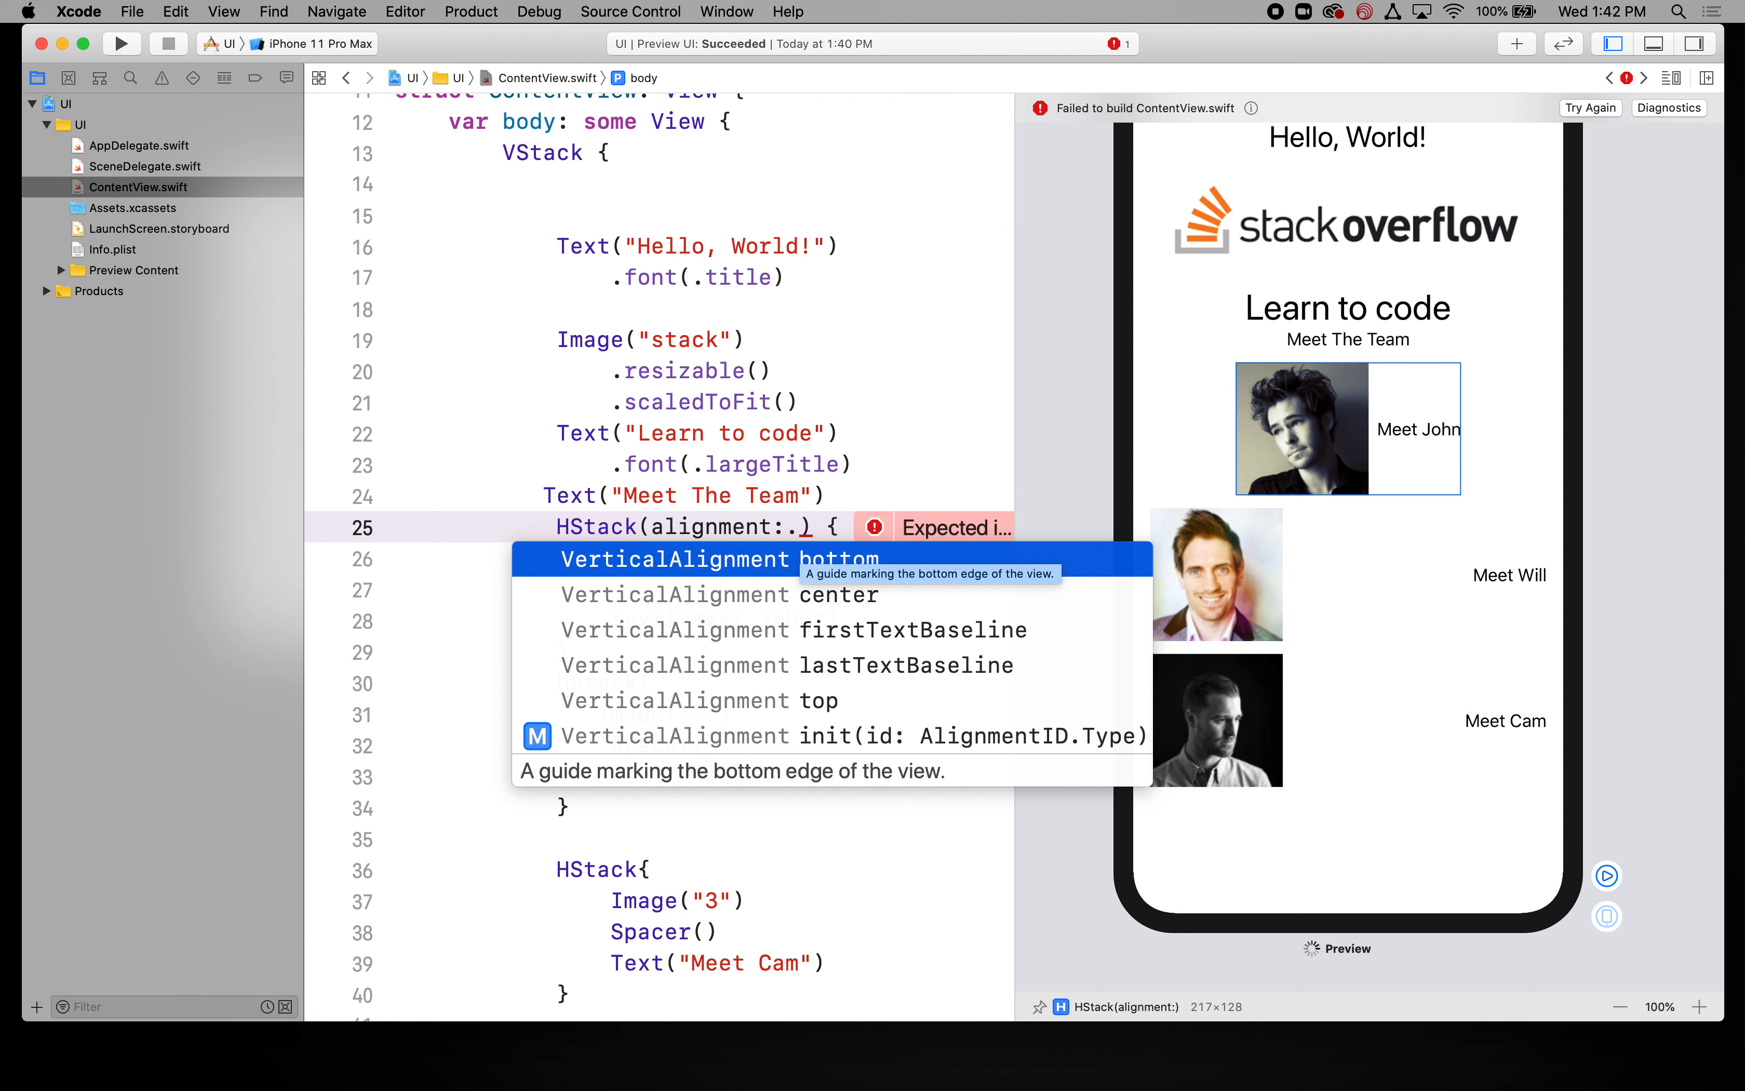
mouse_move(858, 612)
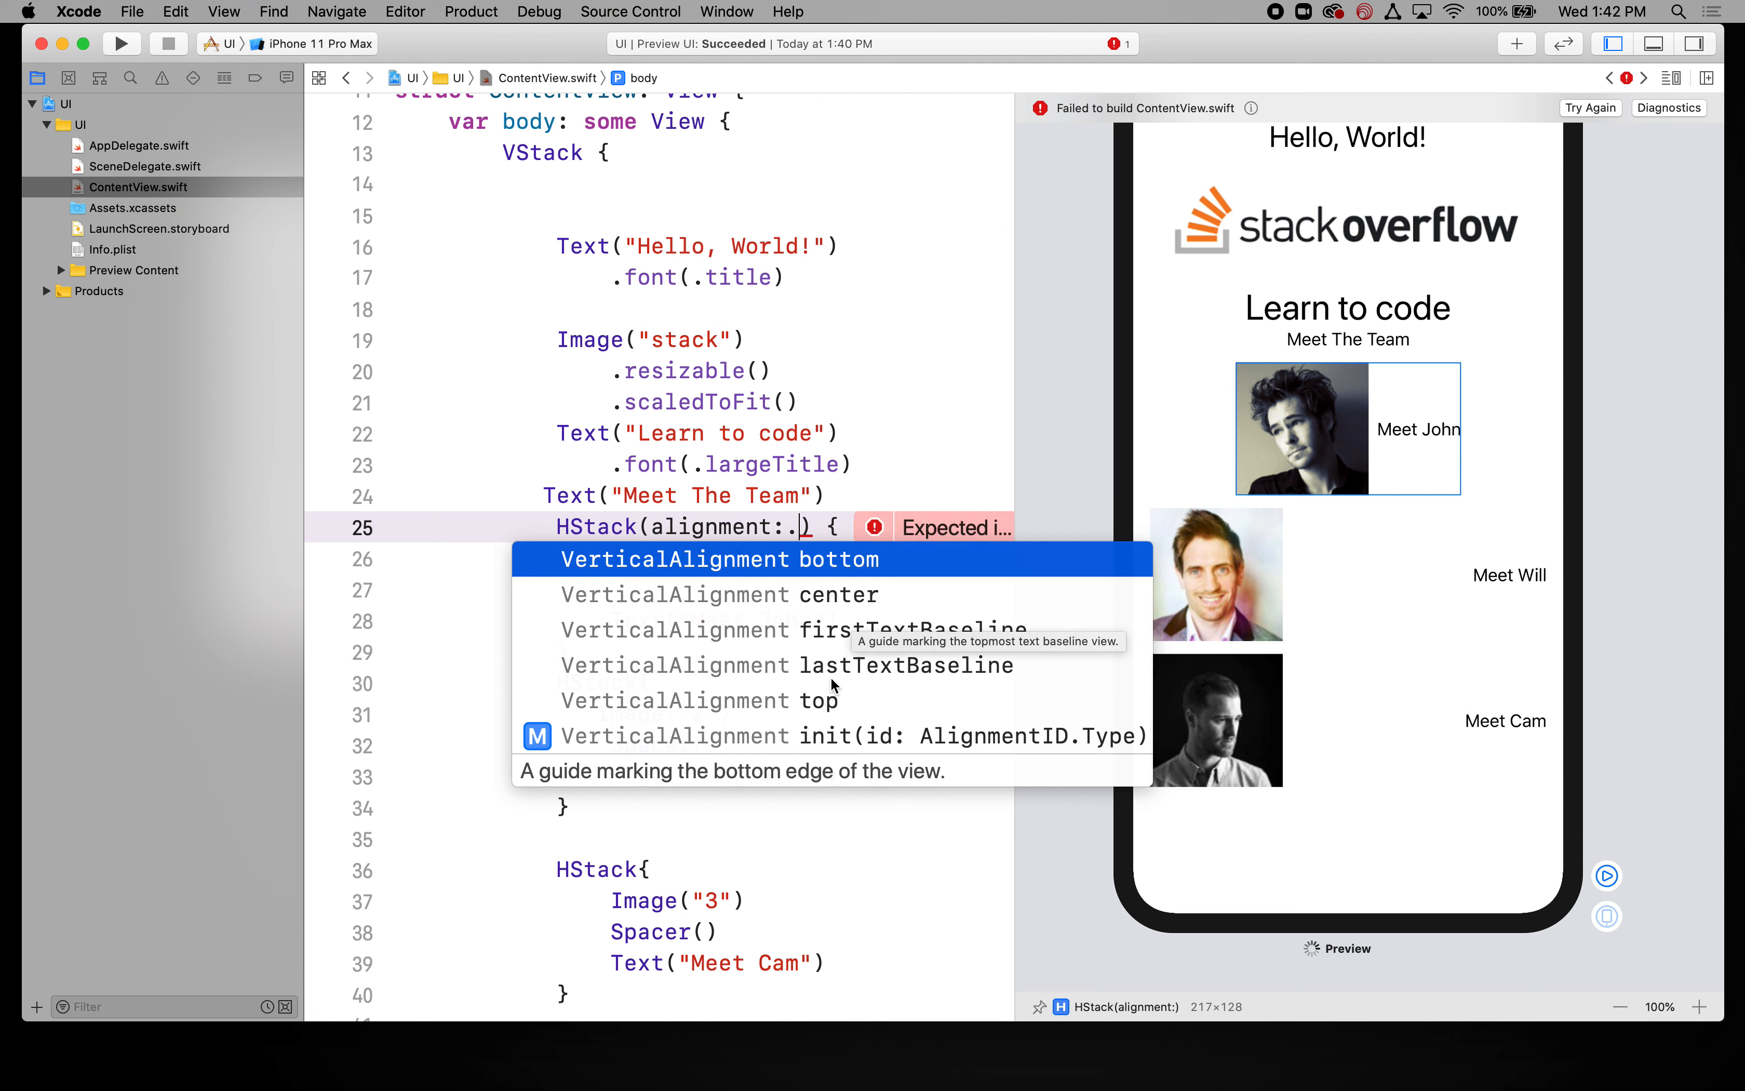
mouse_move(817, 694)
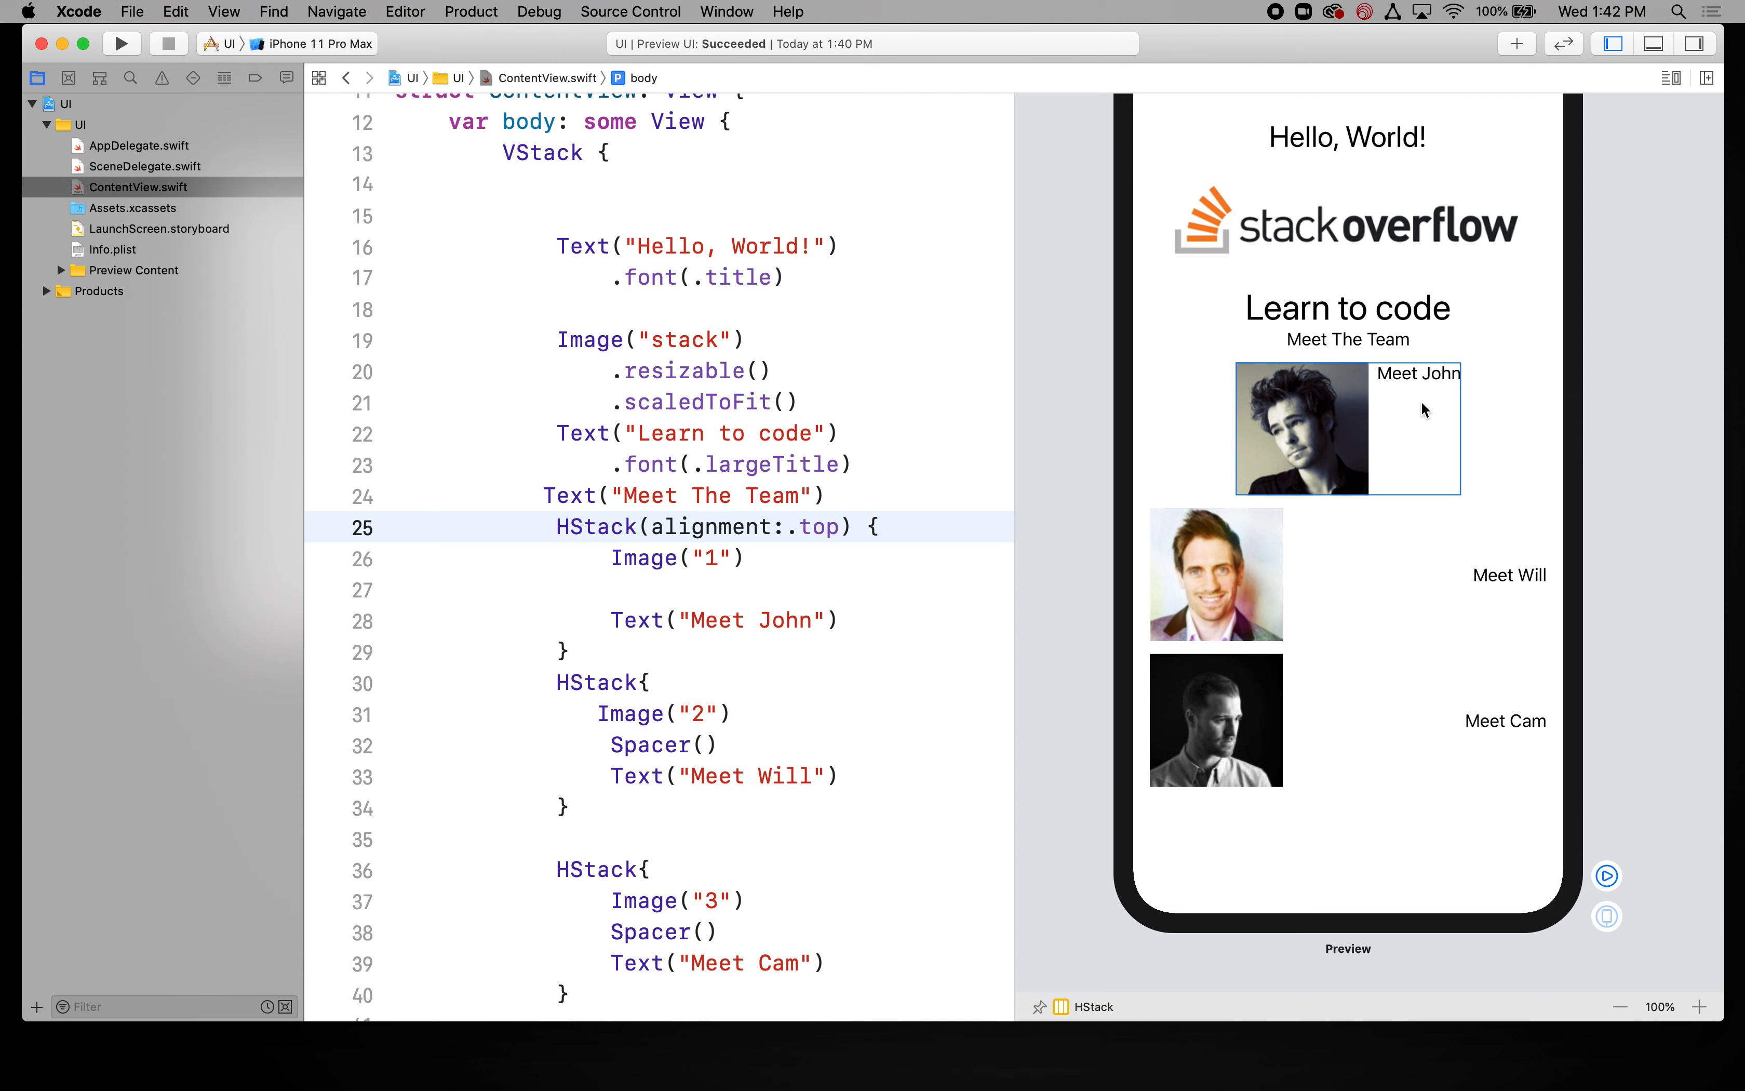
mouse_move(1420, 384)
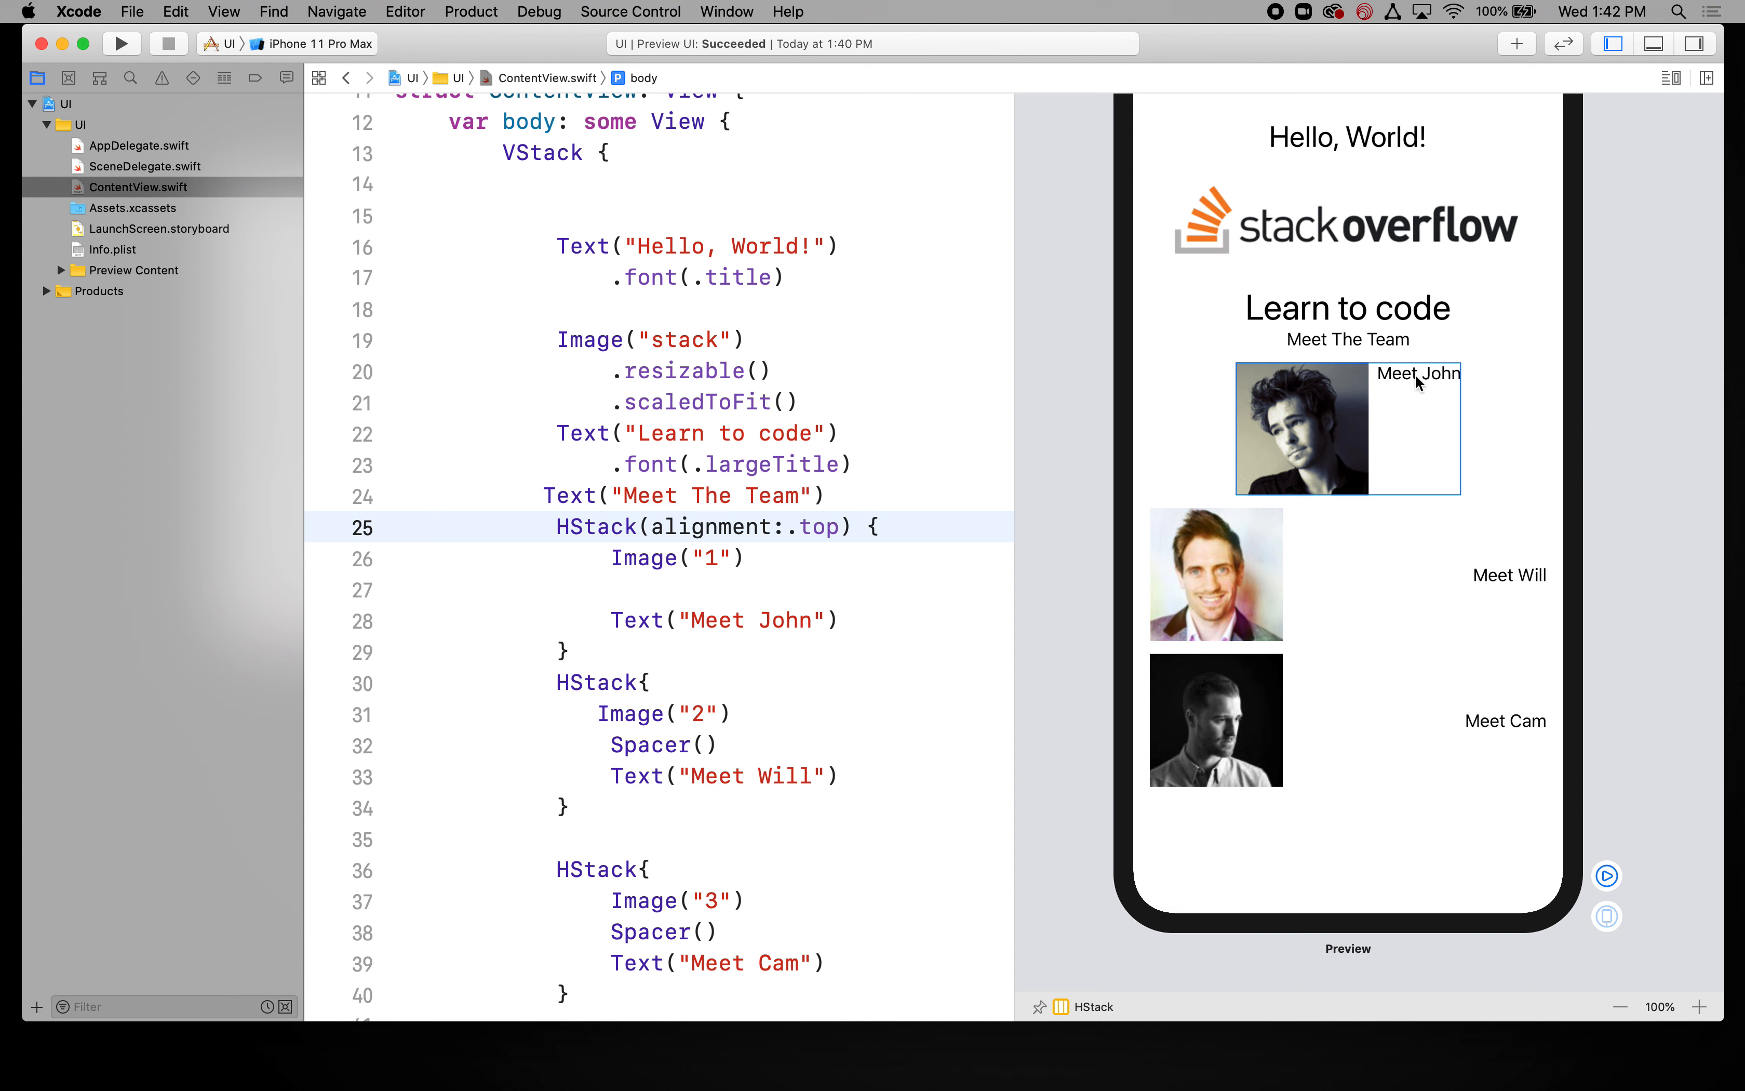
Step: Extend John's HStack initializer to alignment .top with spacing 50
left_click(839, 526)
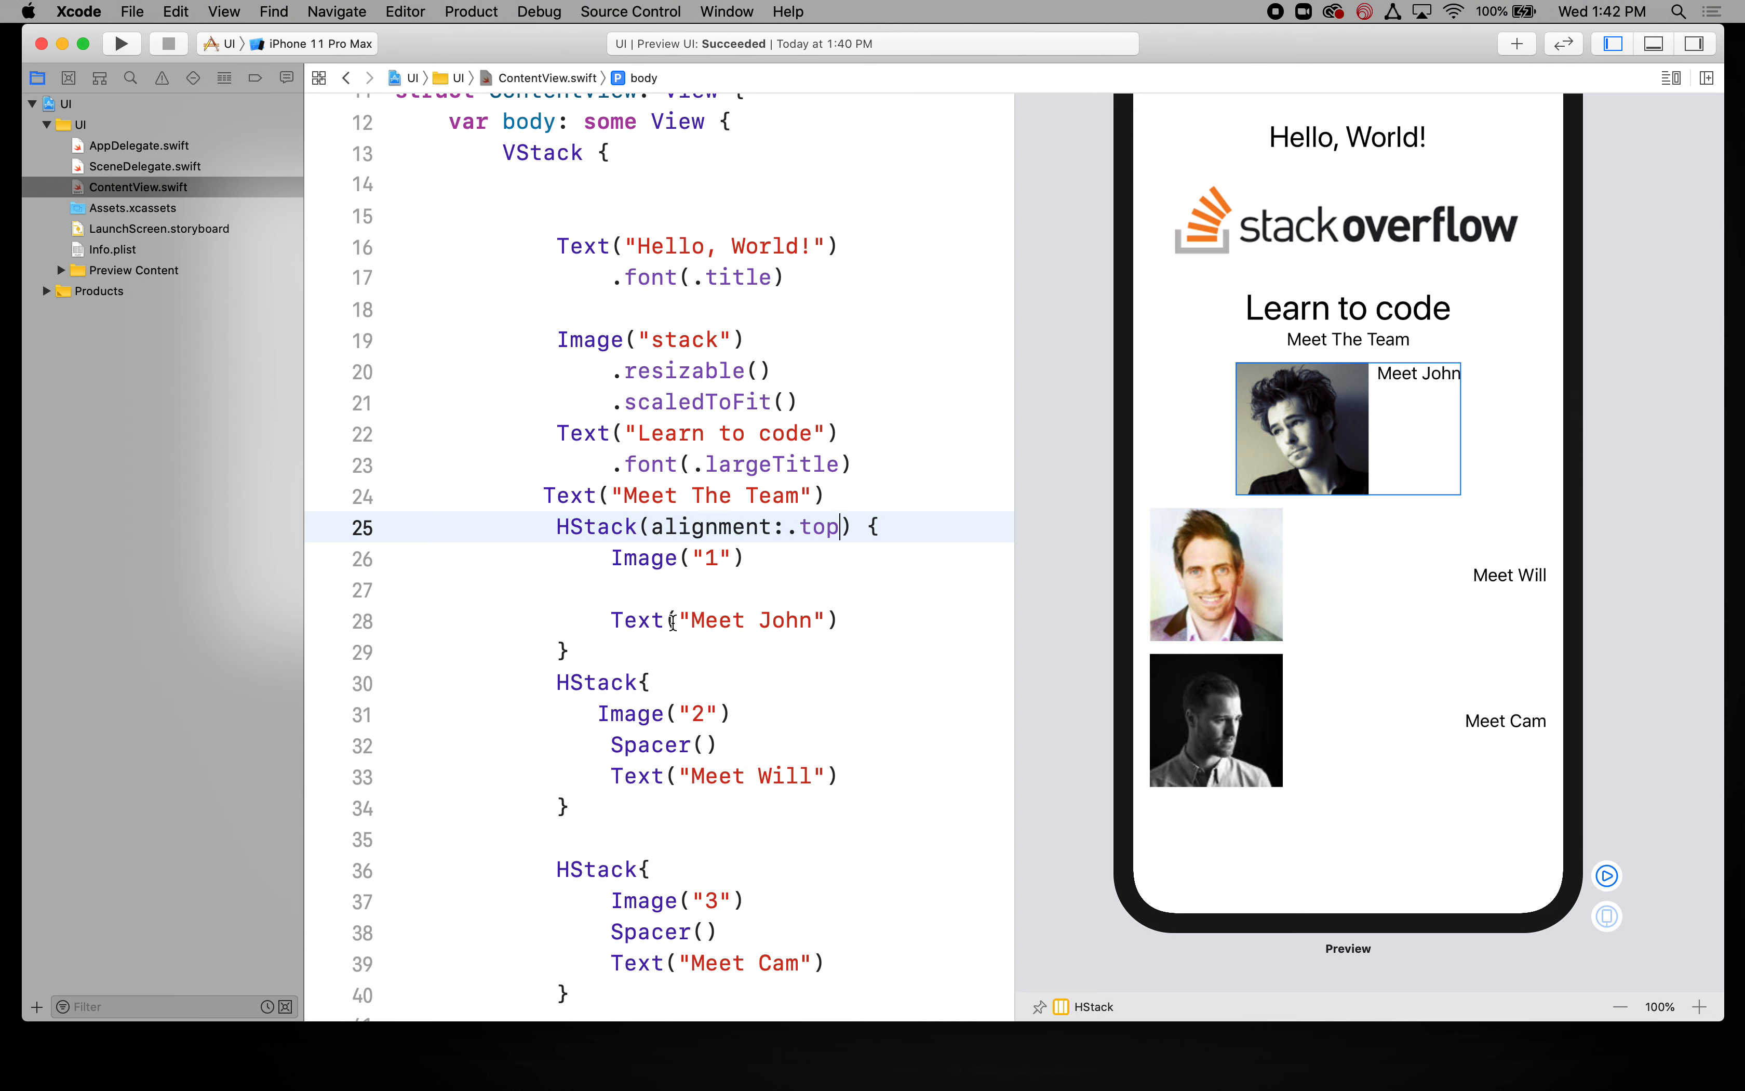
mouse_move(1421, 414)
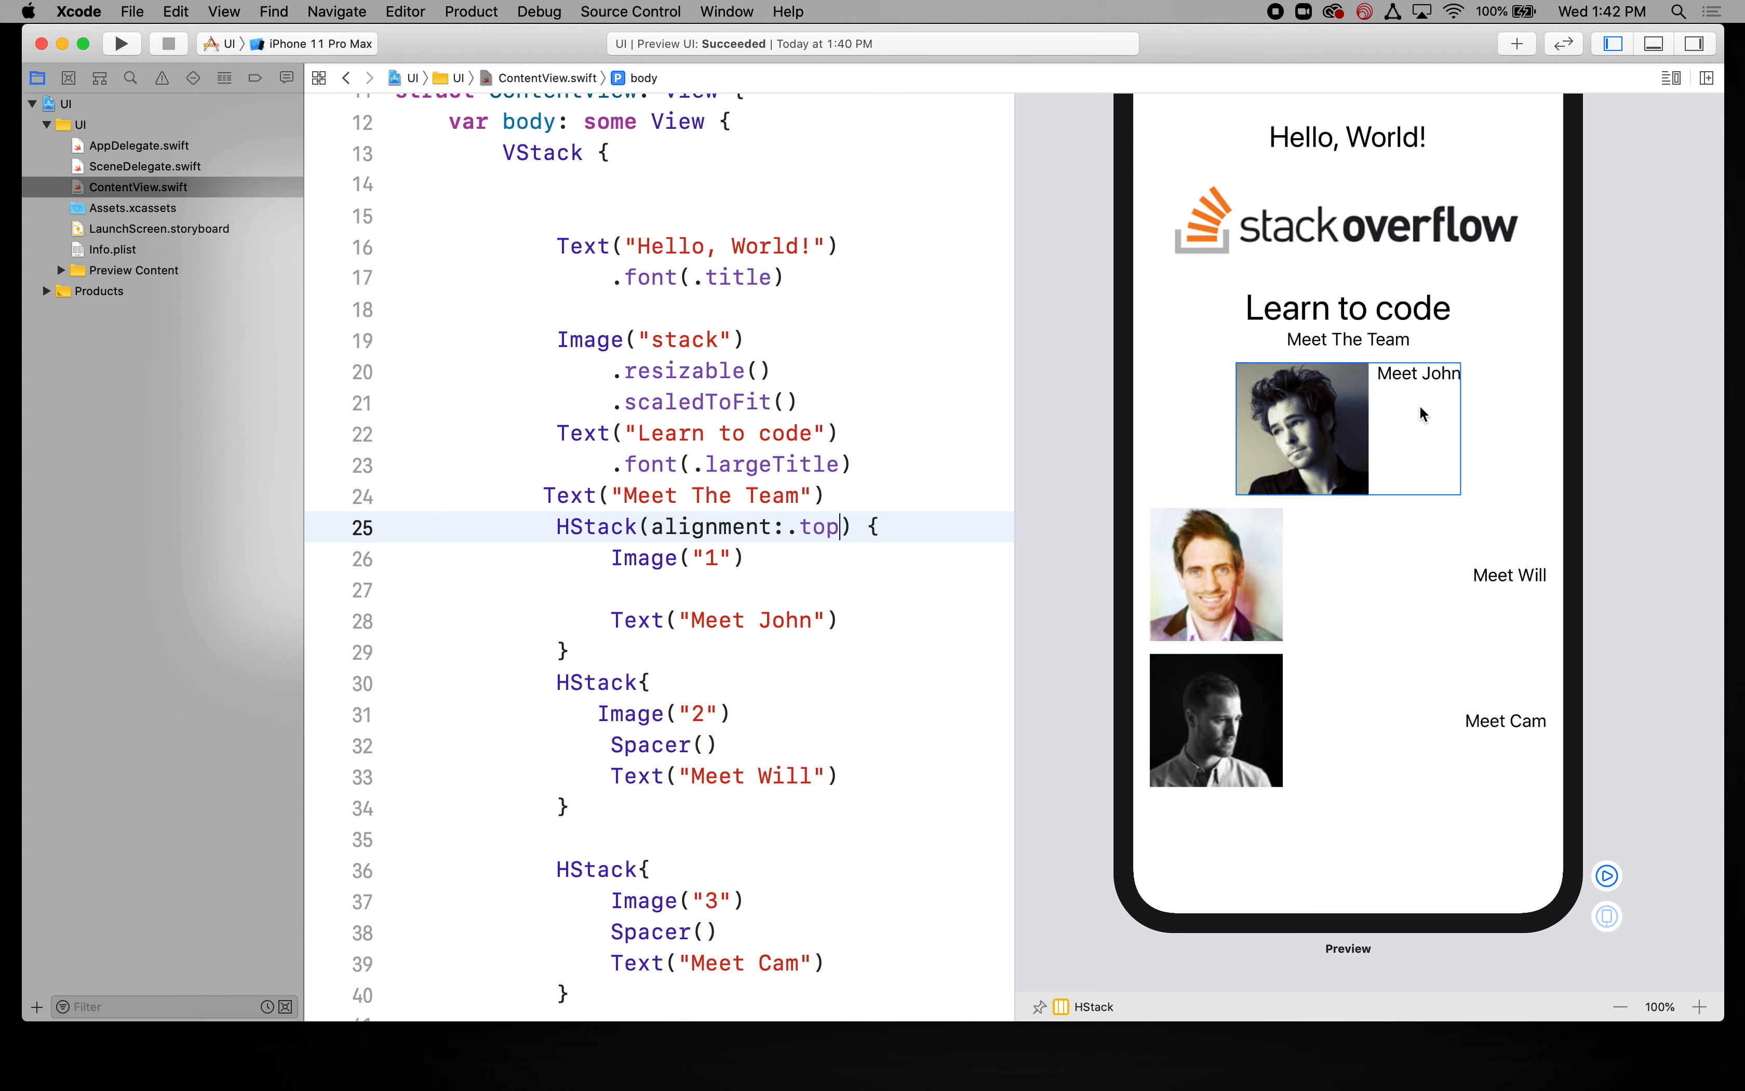
type(",")
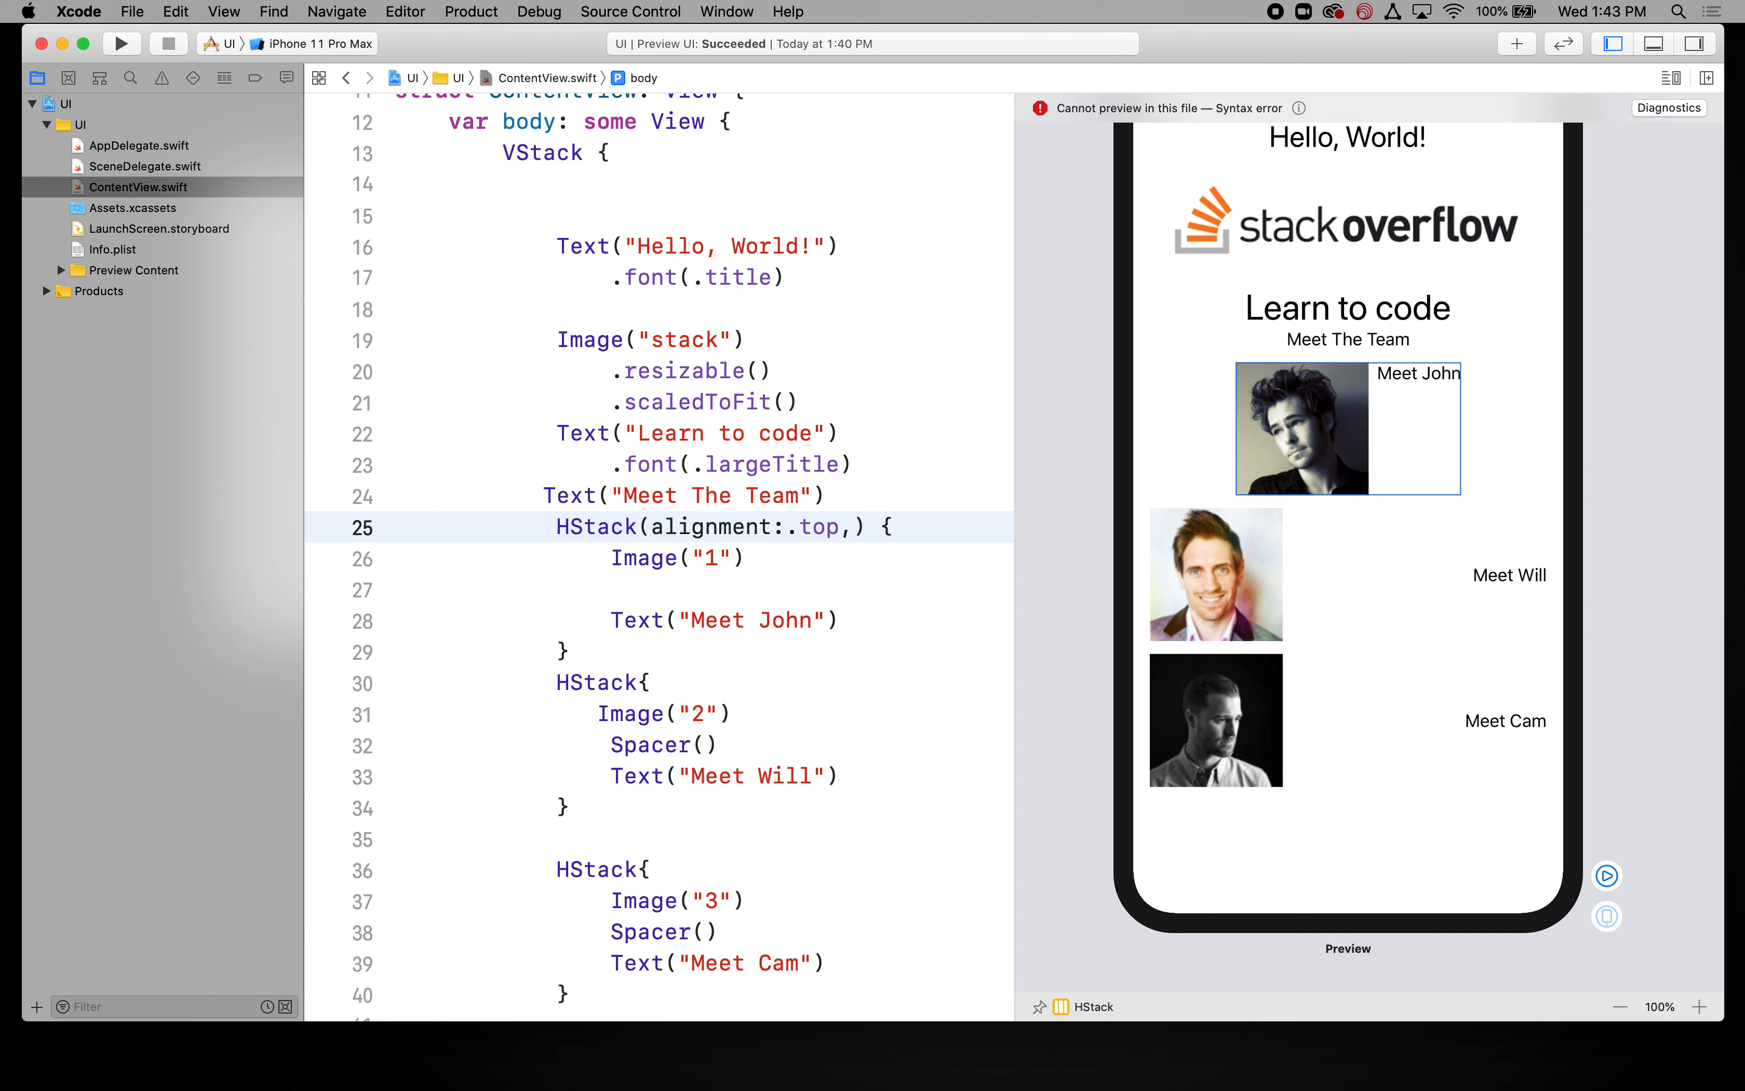
type("spacing:")
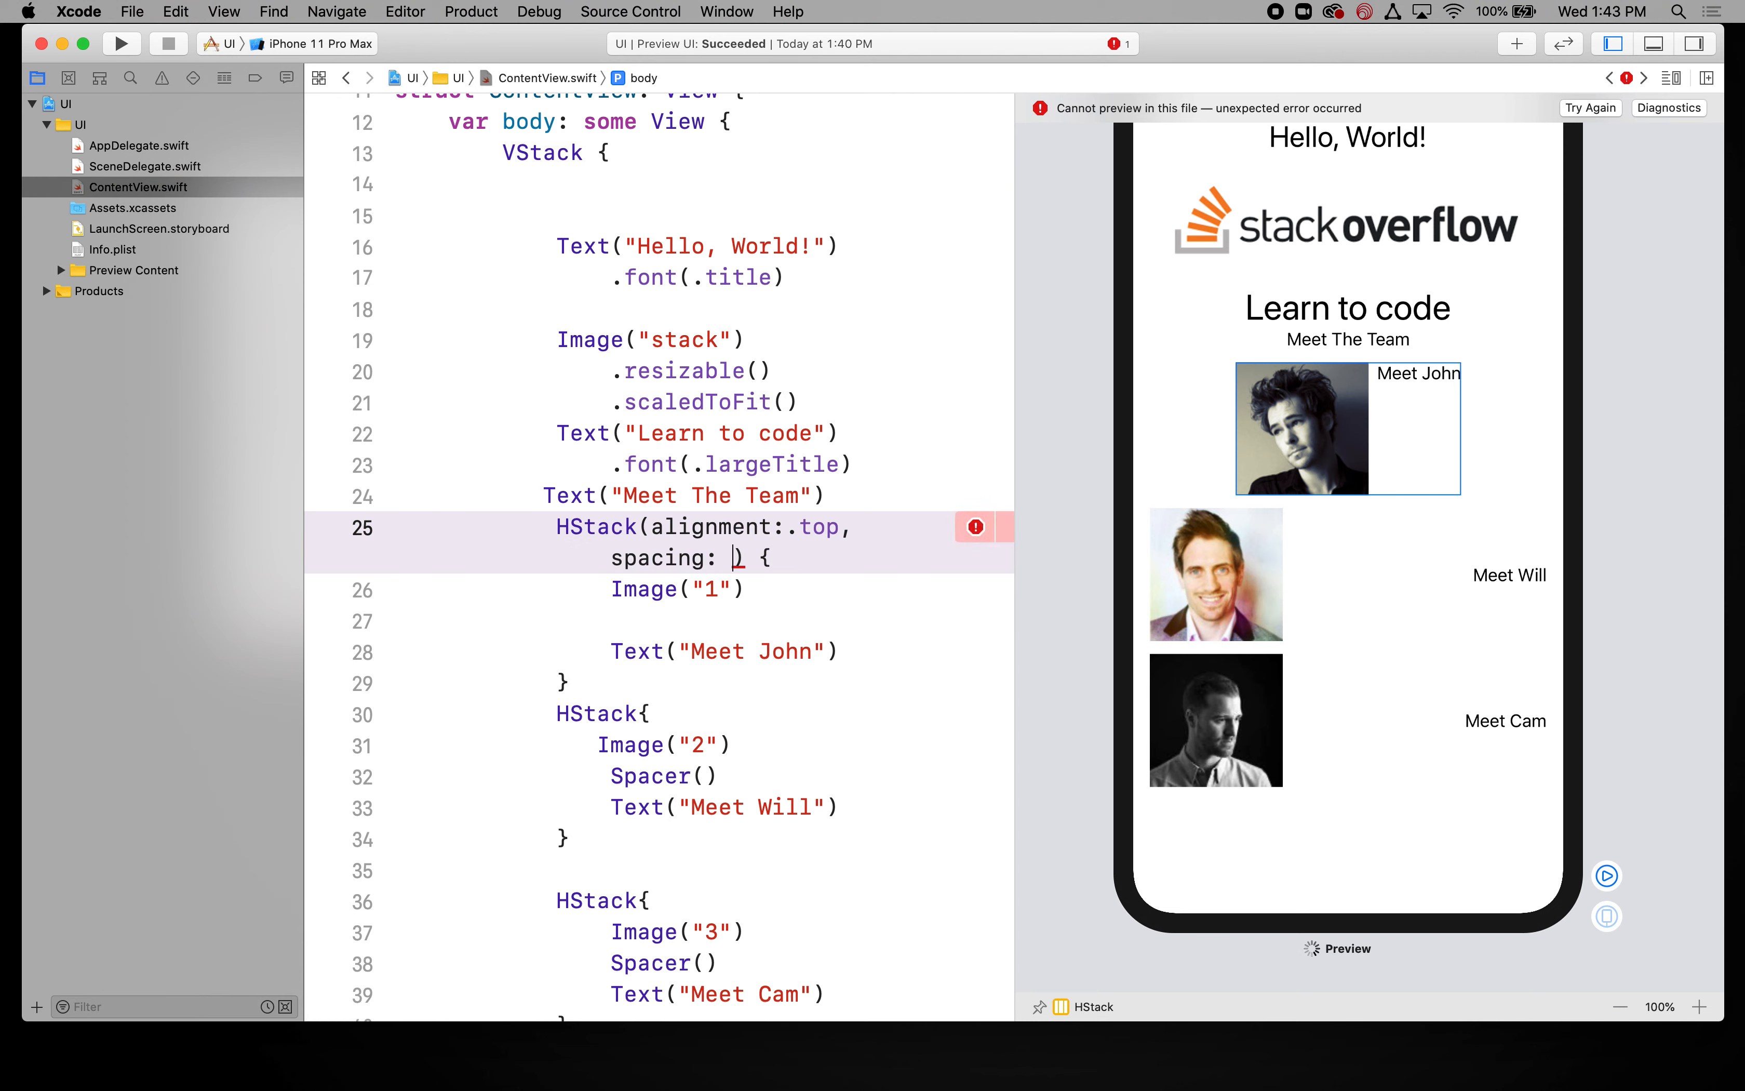
type("100")
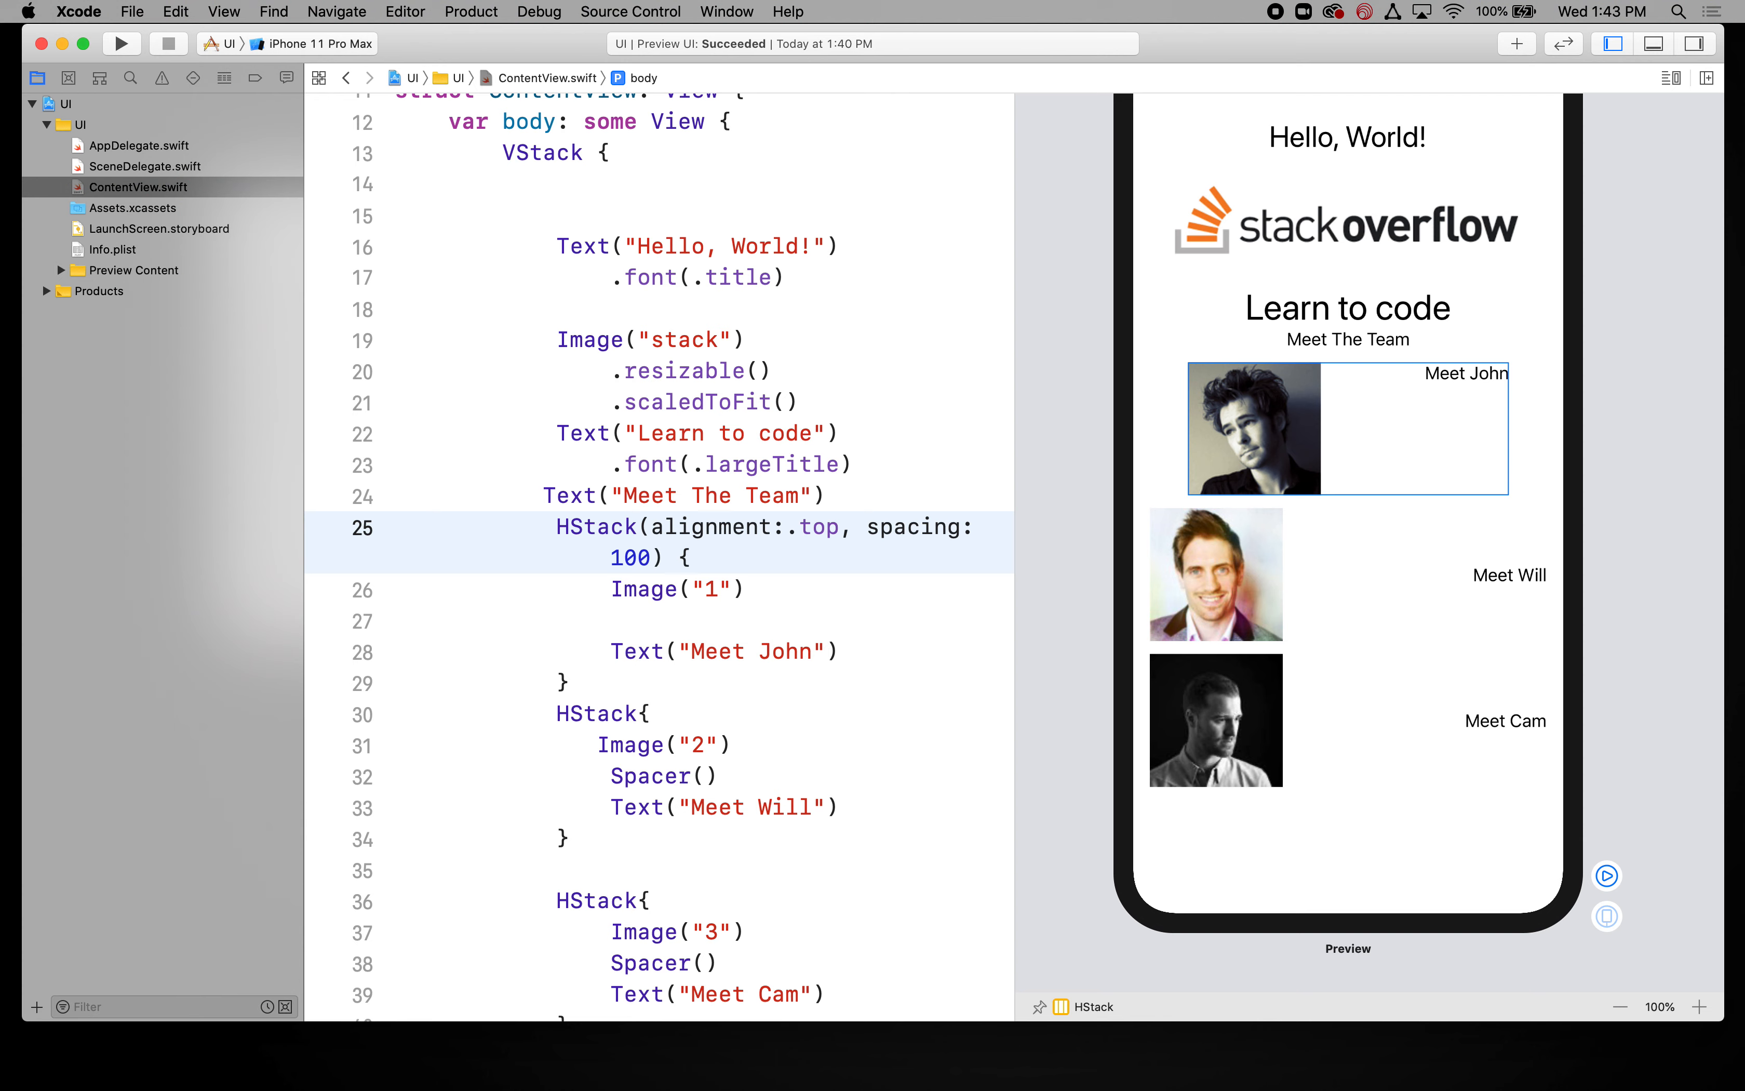
type("50")
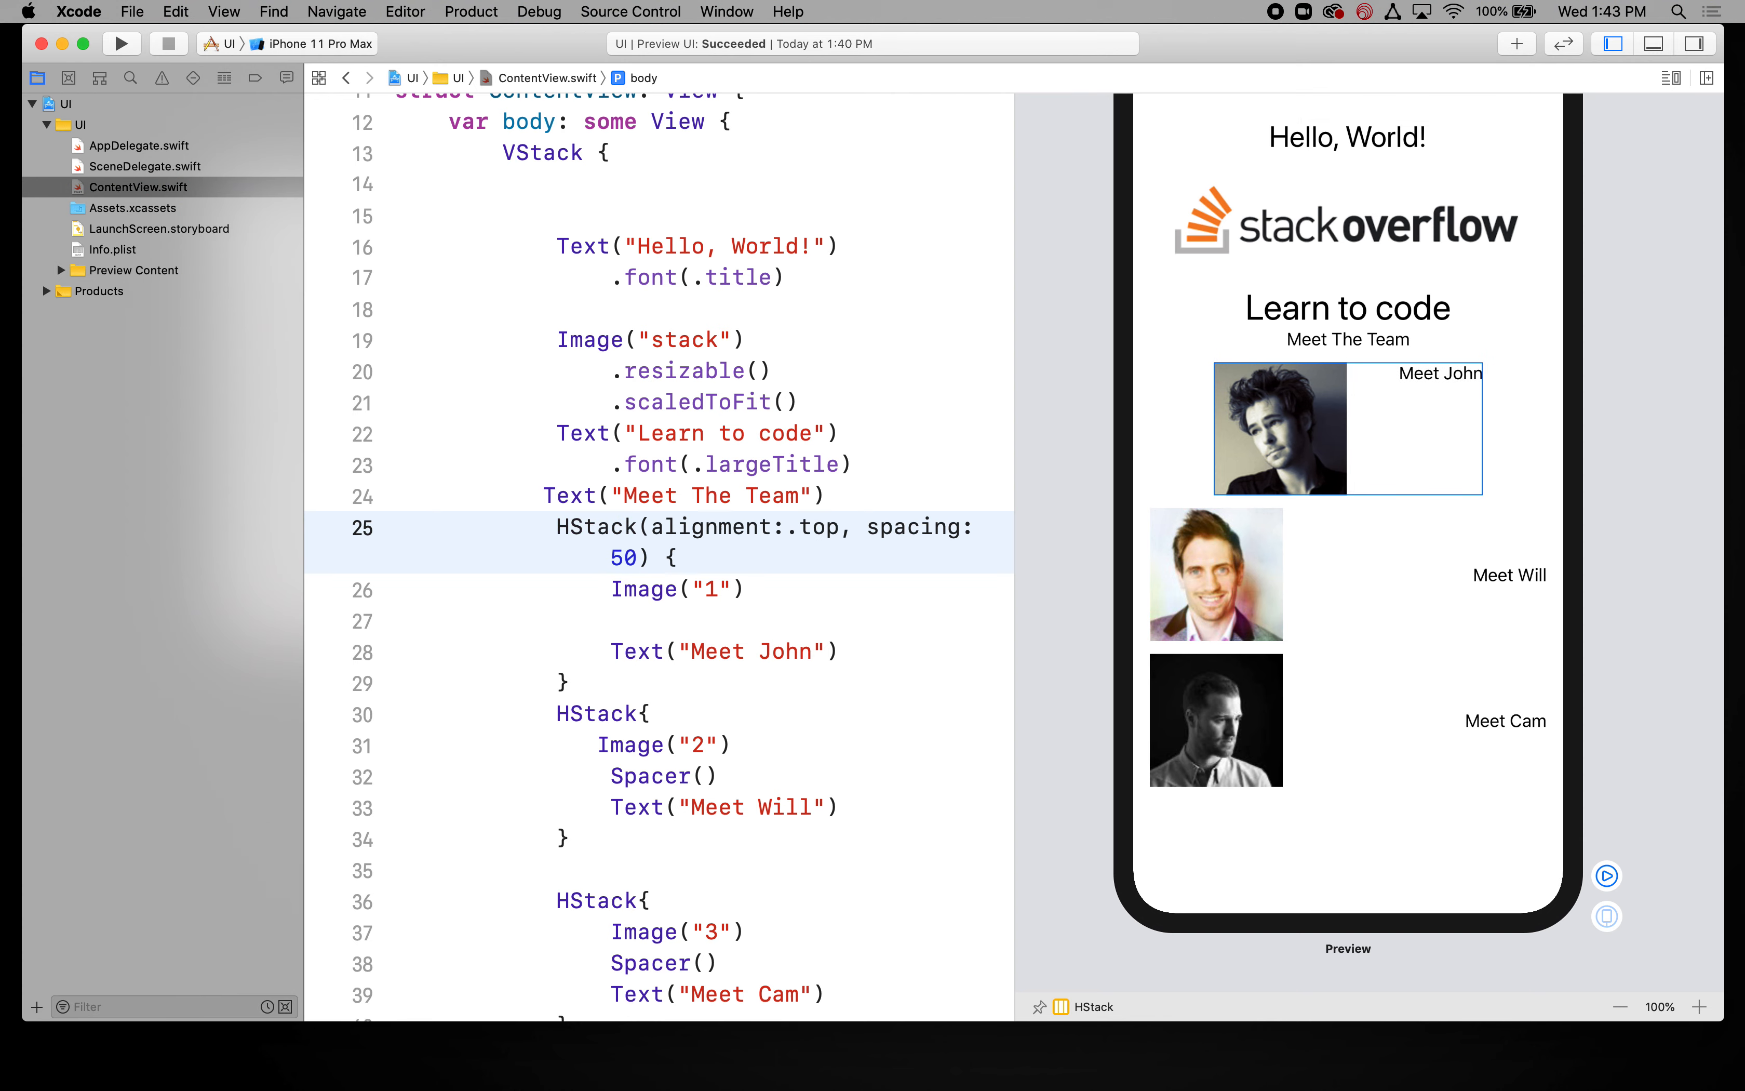
left_click(638, 556)
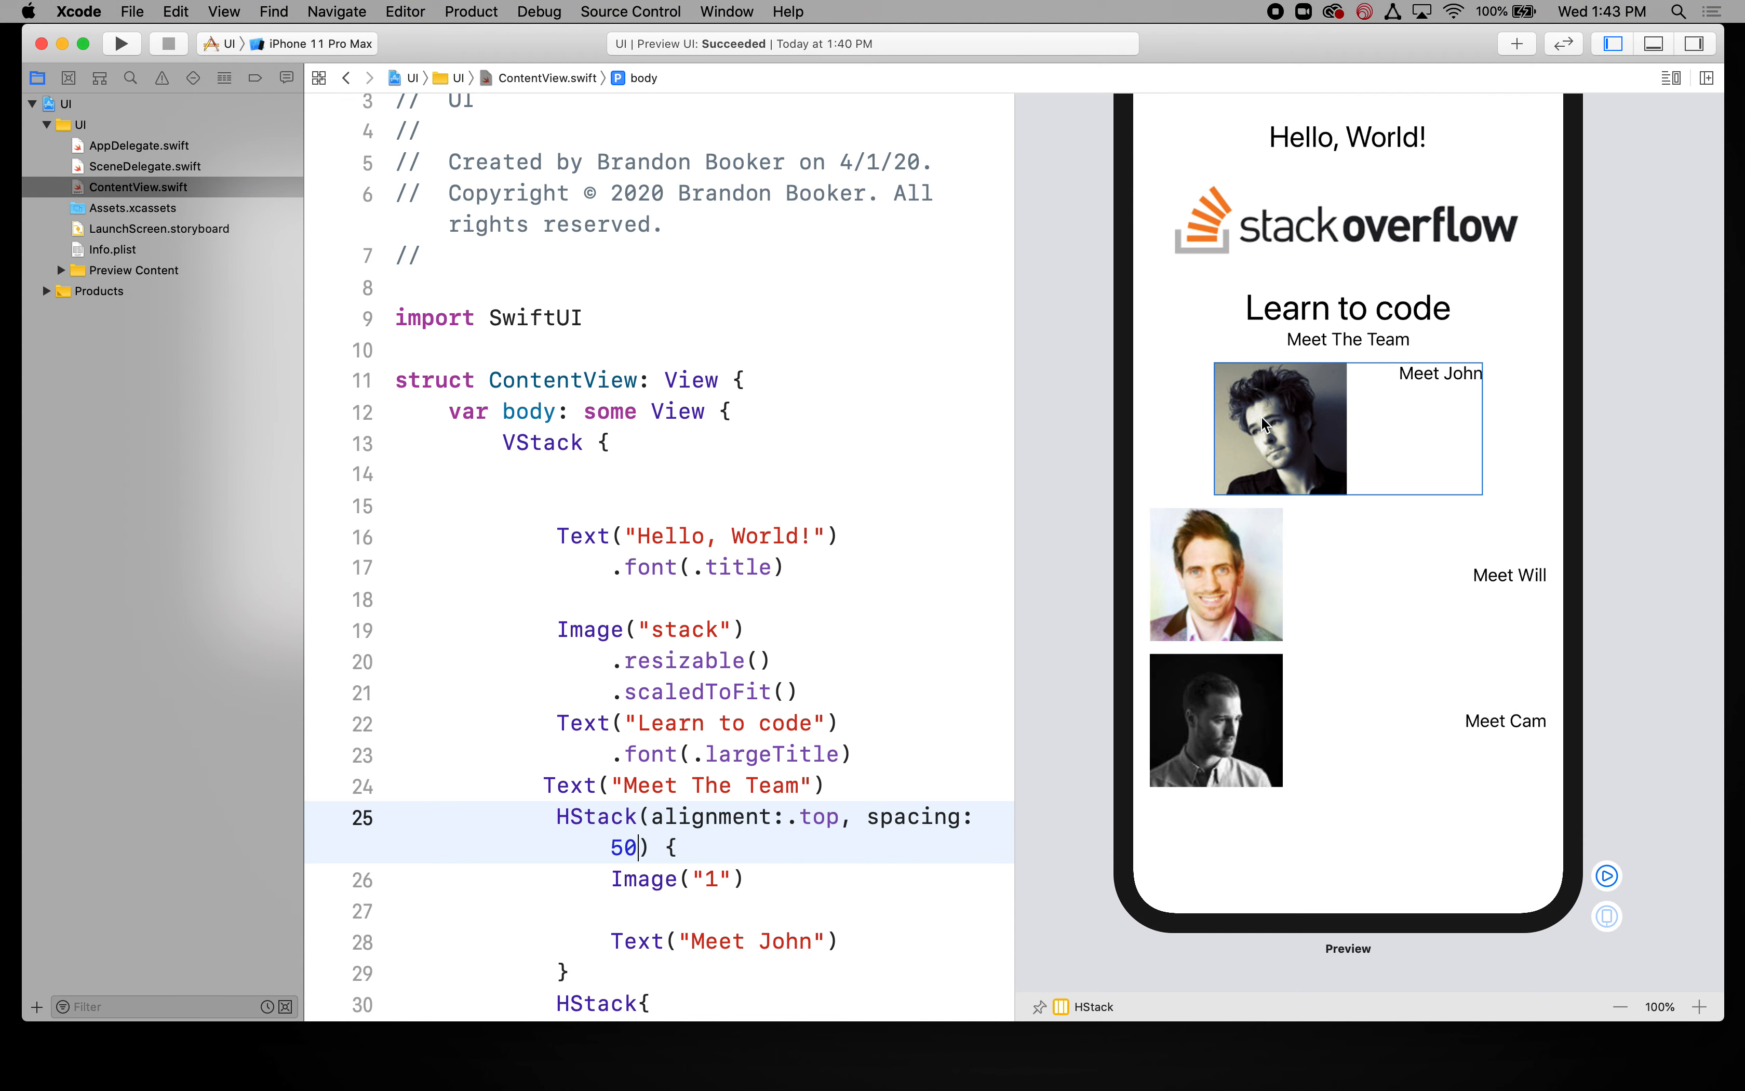
mouse_move(1273, 313)
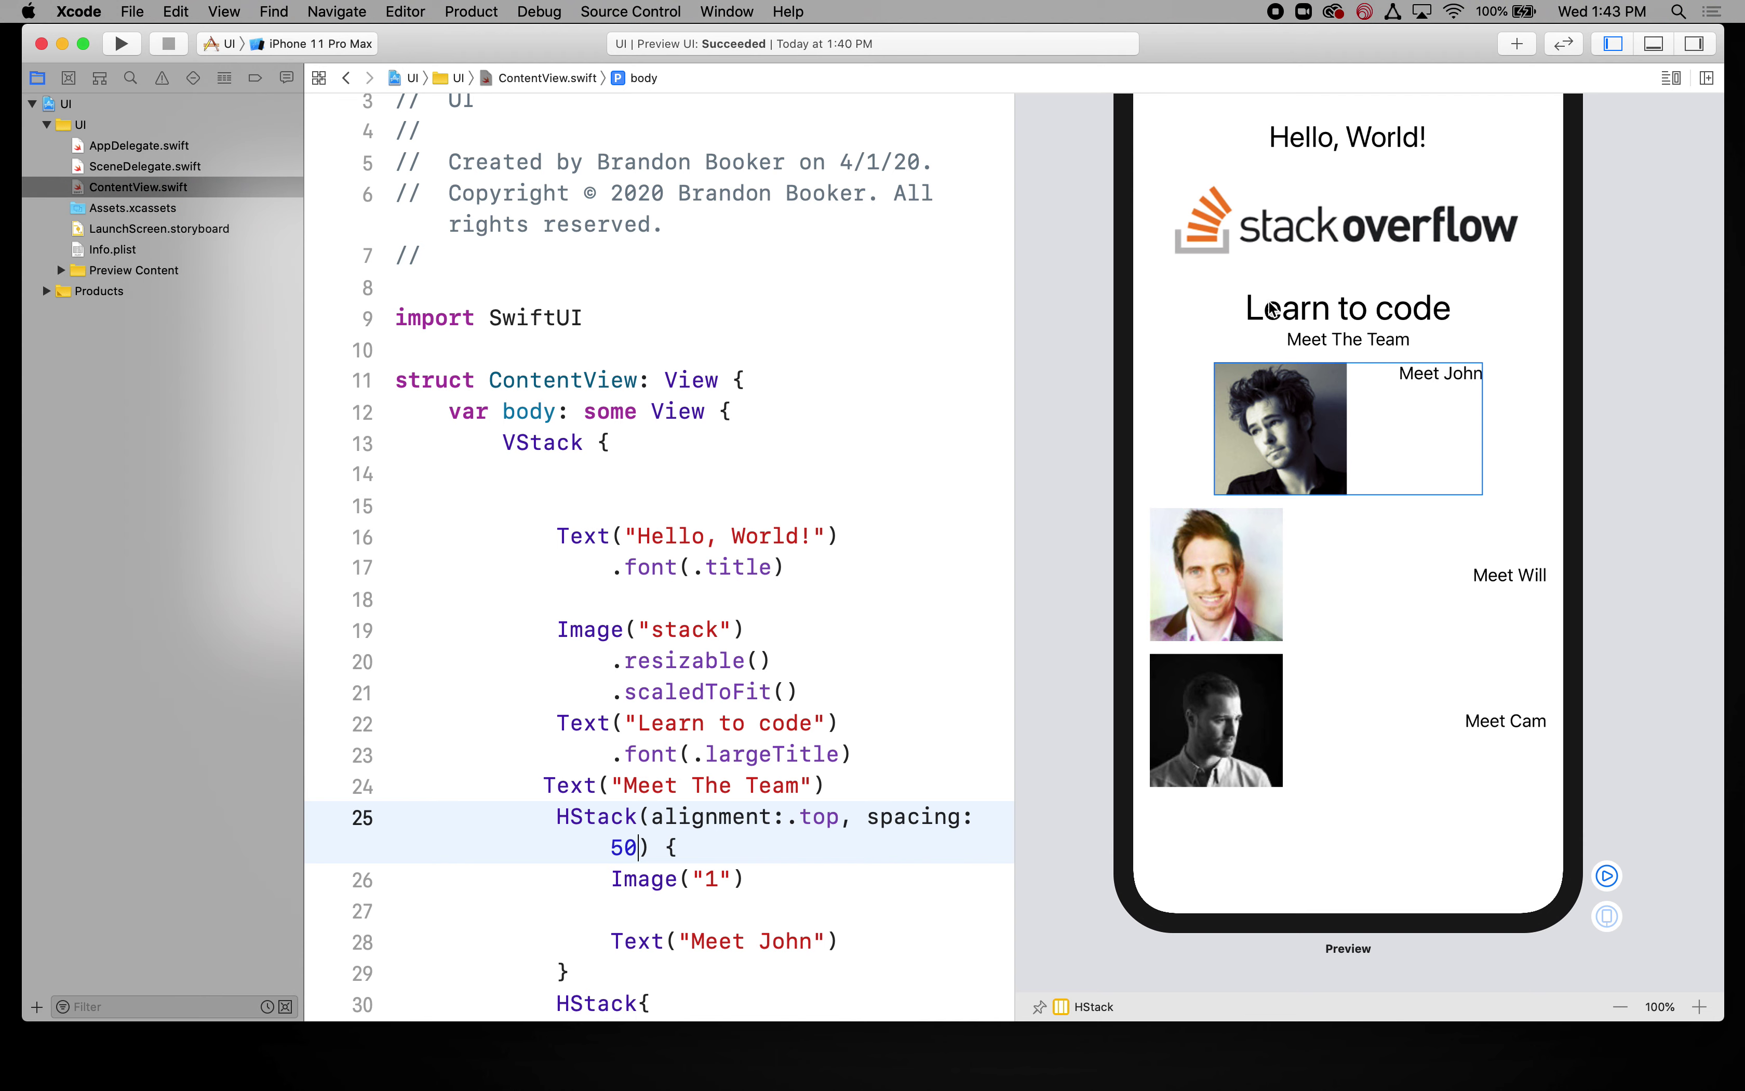
mouse_move(1242, 621)
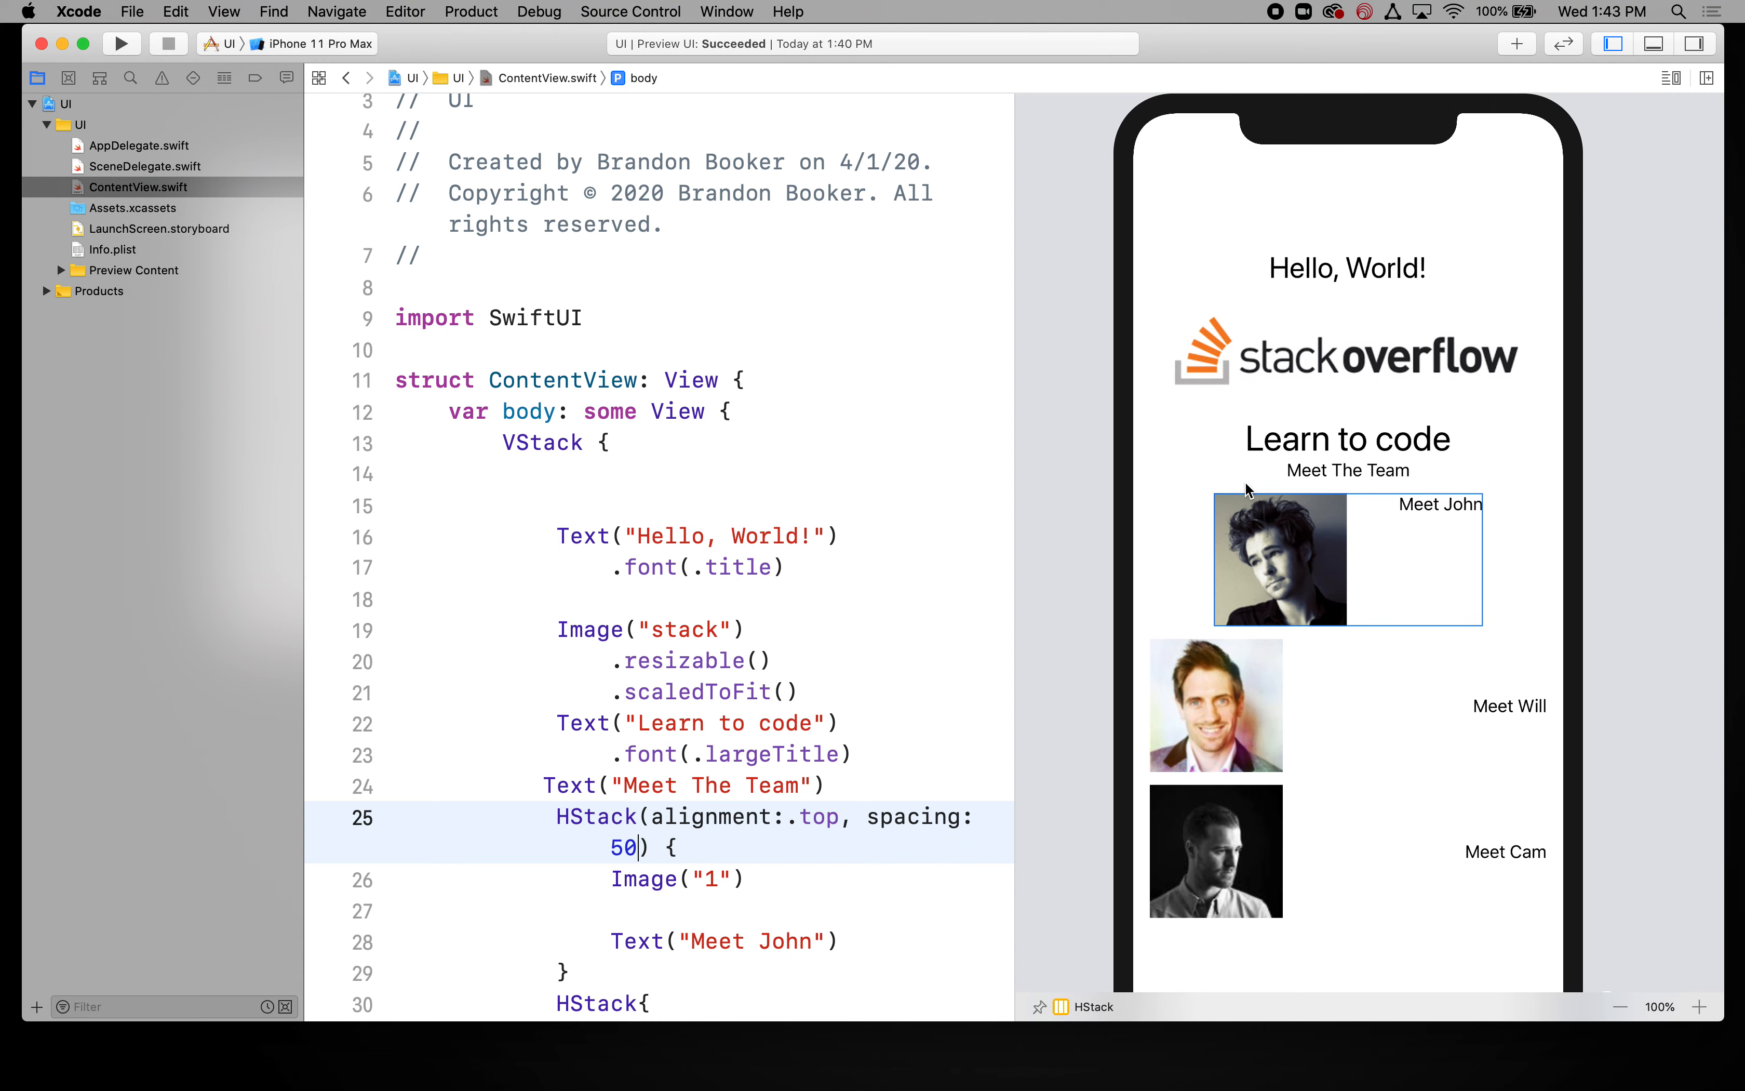
mouse_move(555, 443)
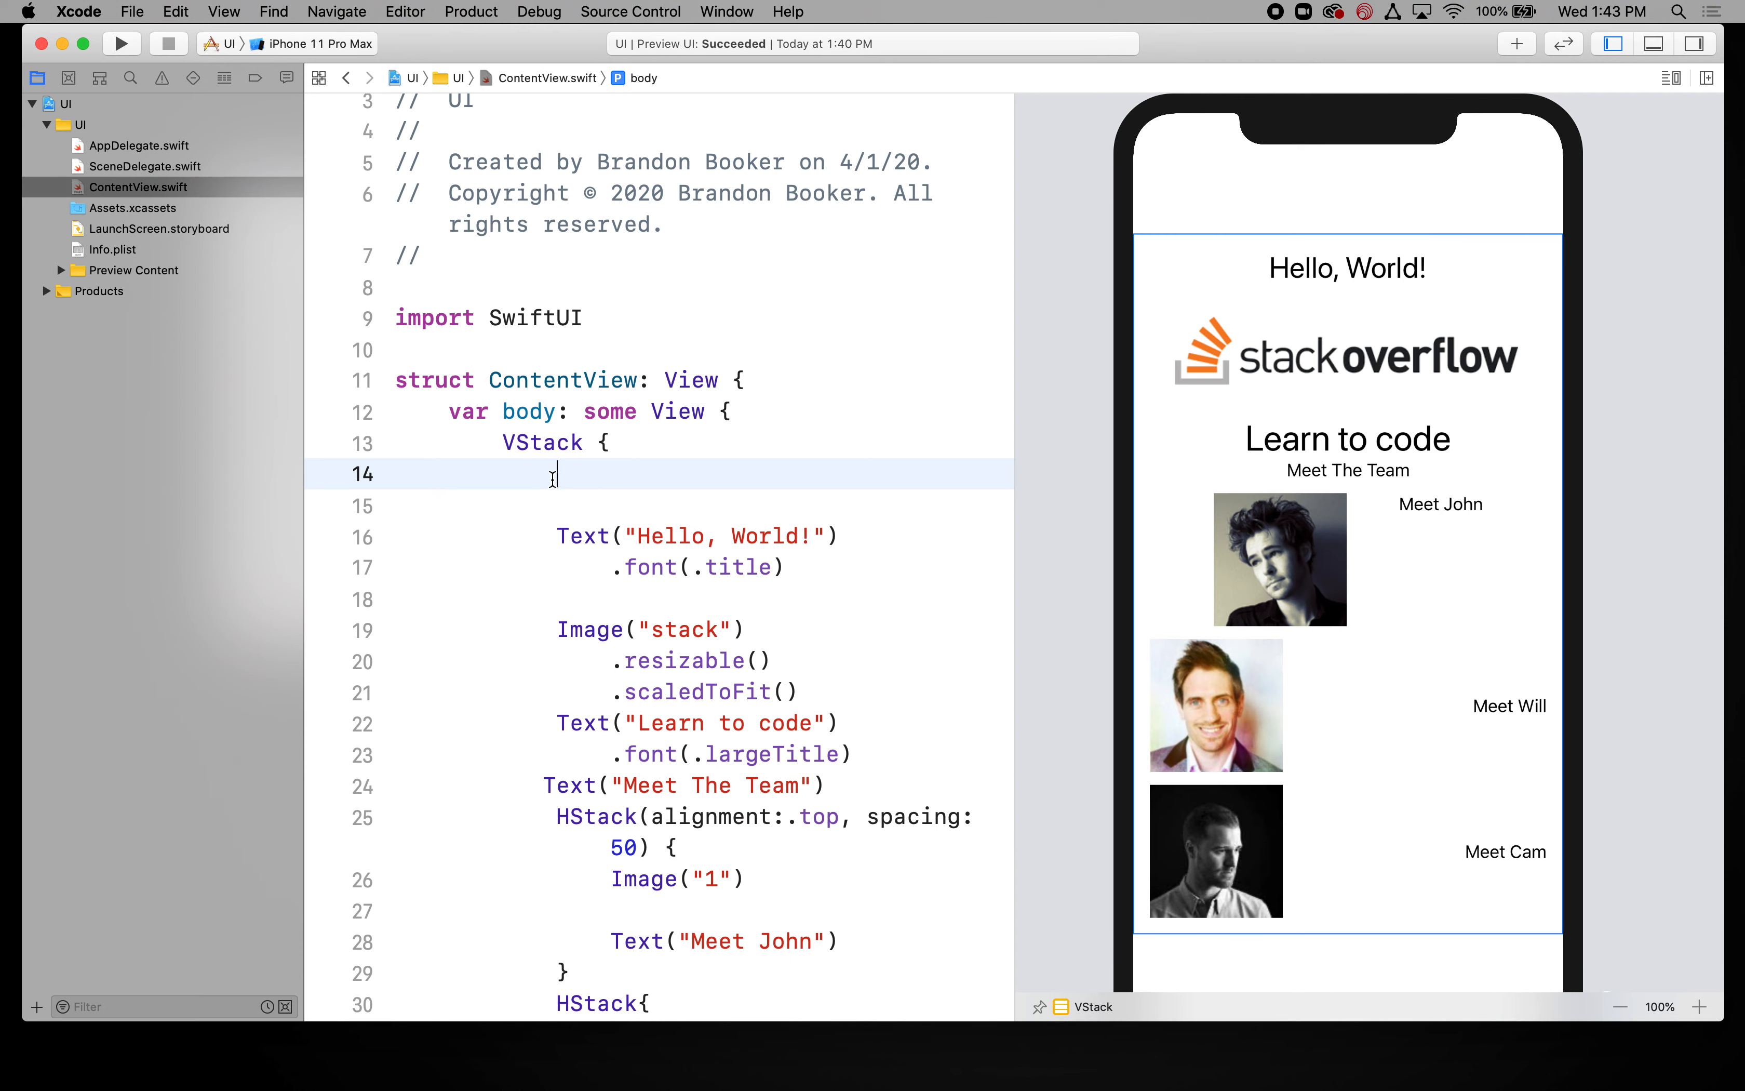
Step: Add an empty ZStack block at the top of the VStack
type("ZStack {")
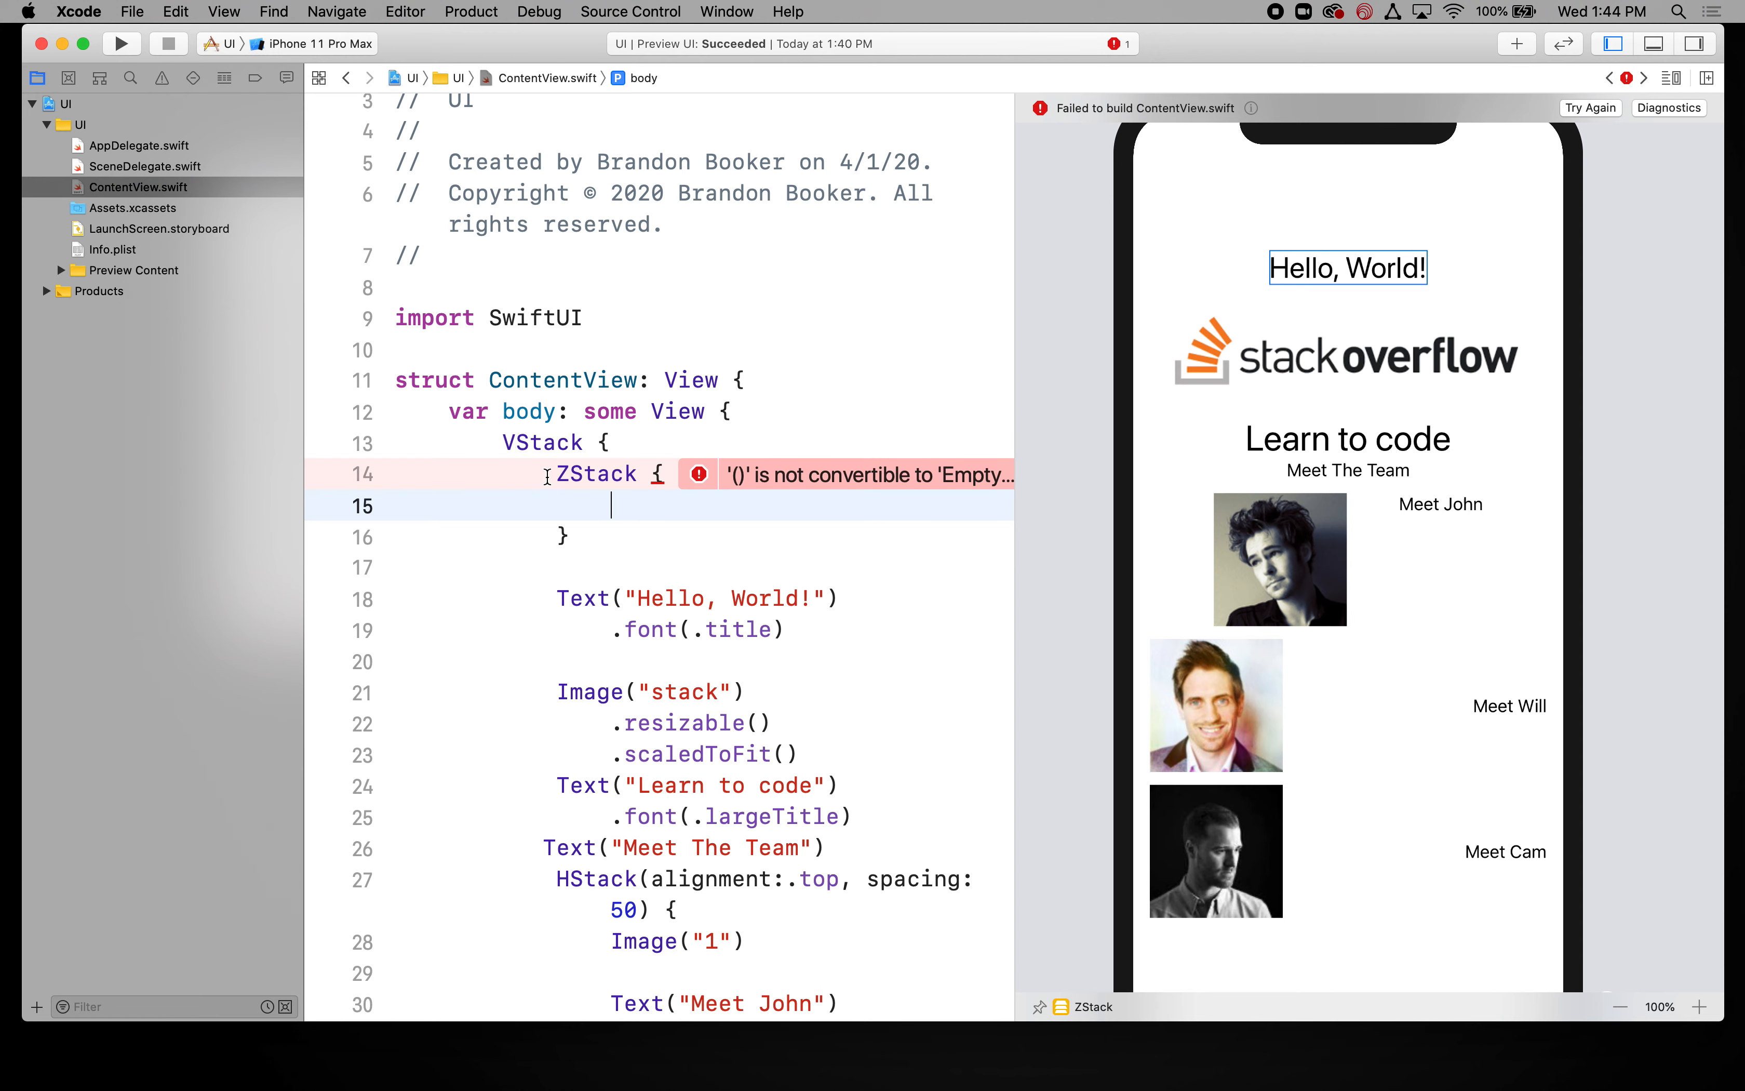
mouse_move(136, 179)
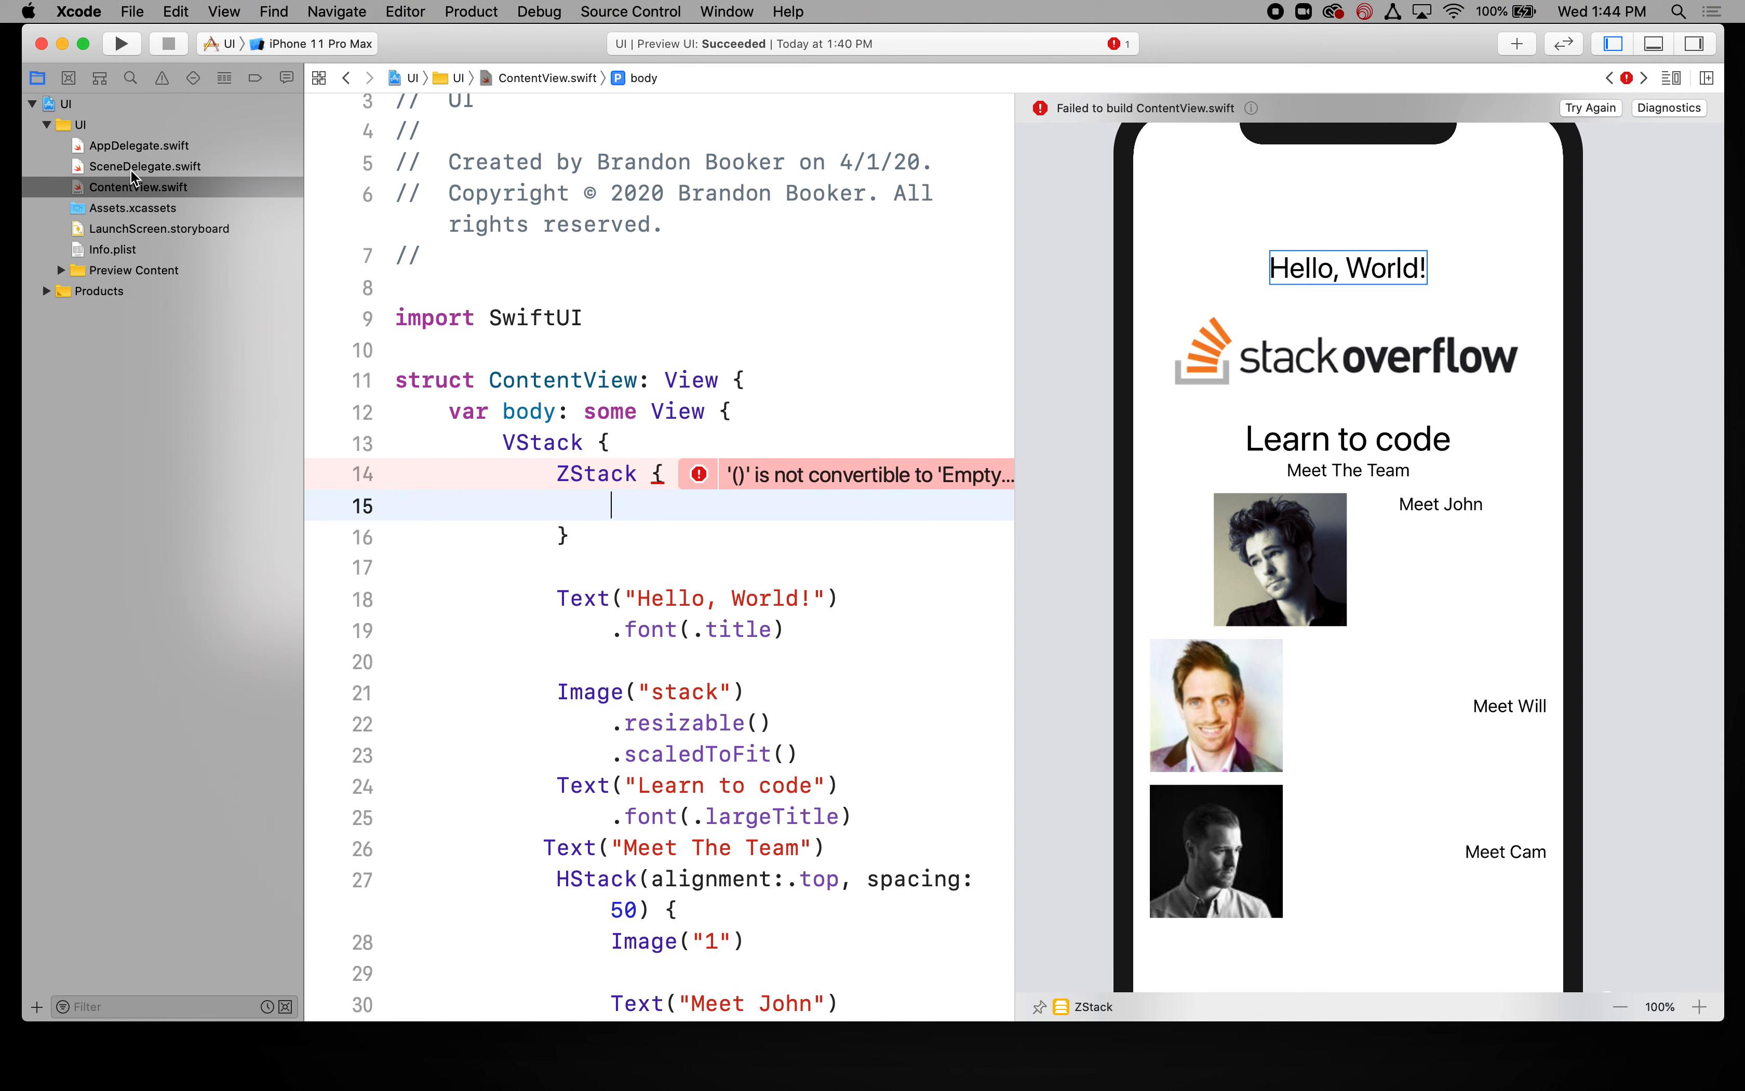
left_click(132, 208)
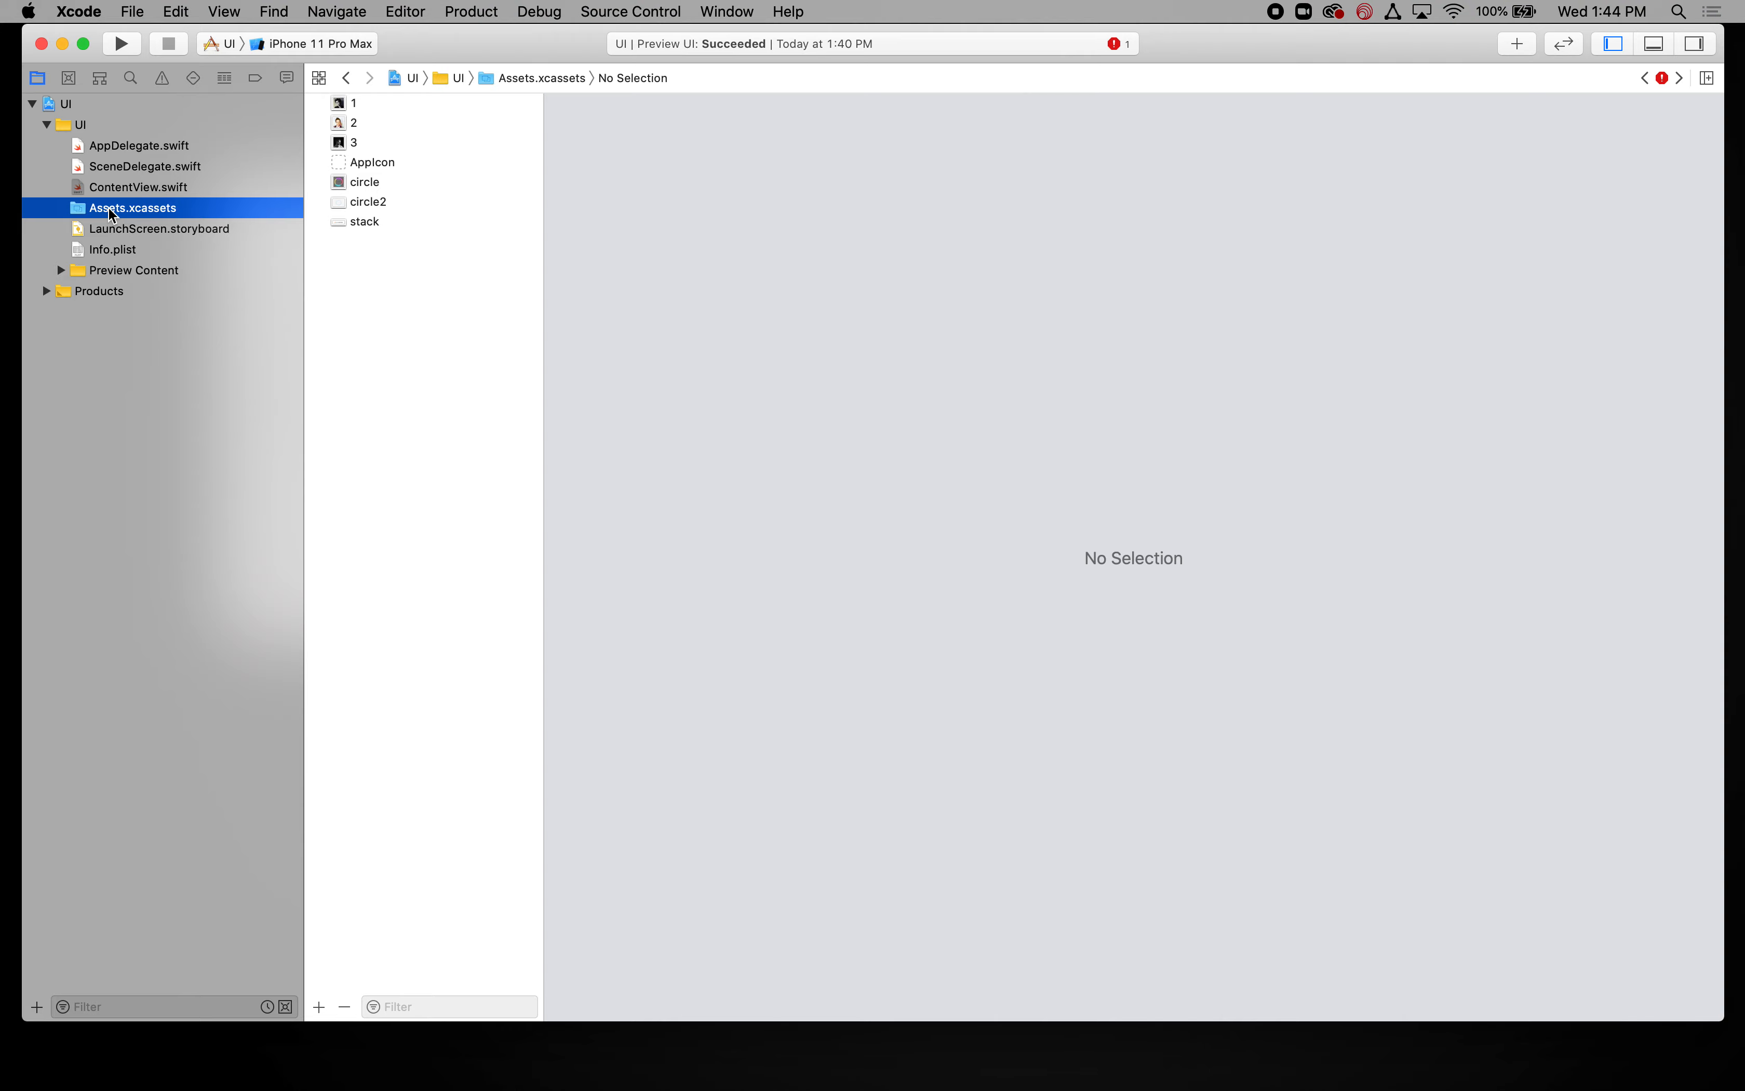
mouse_move(187, 226)
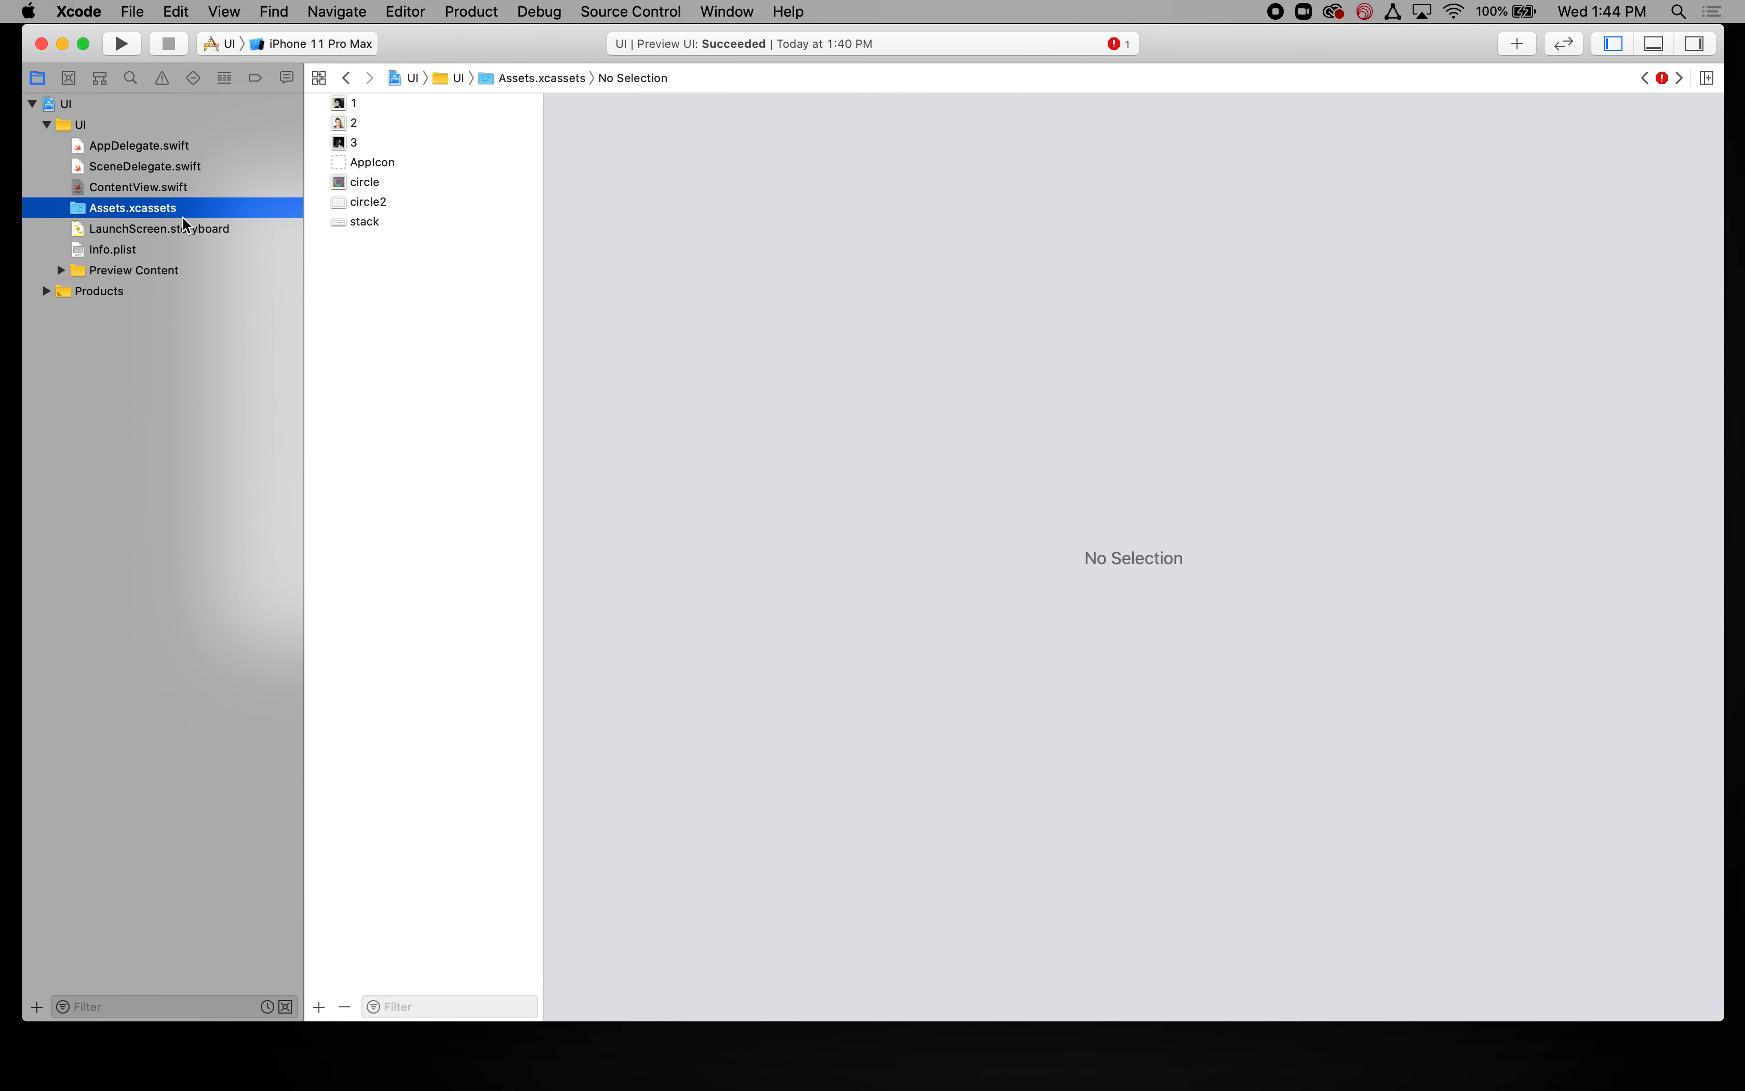
left_click(139, 187)
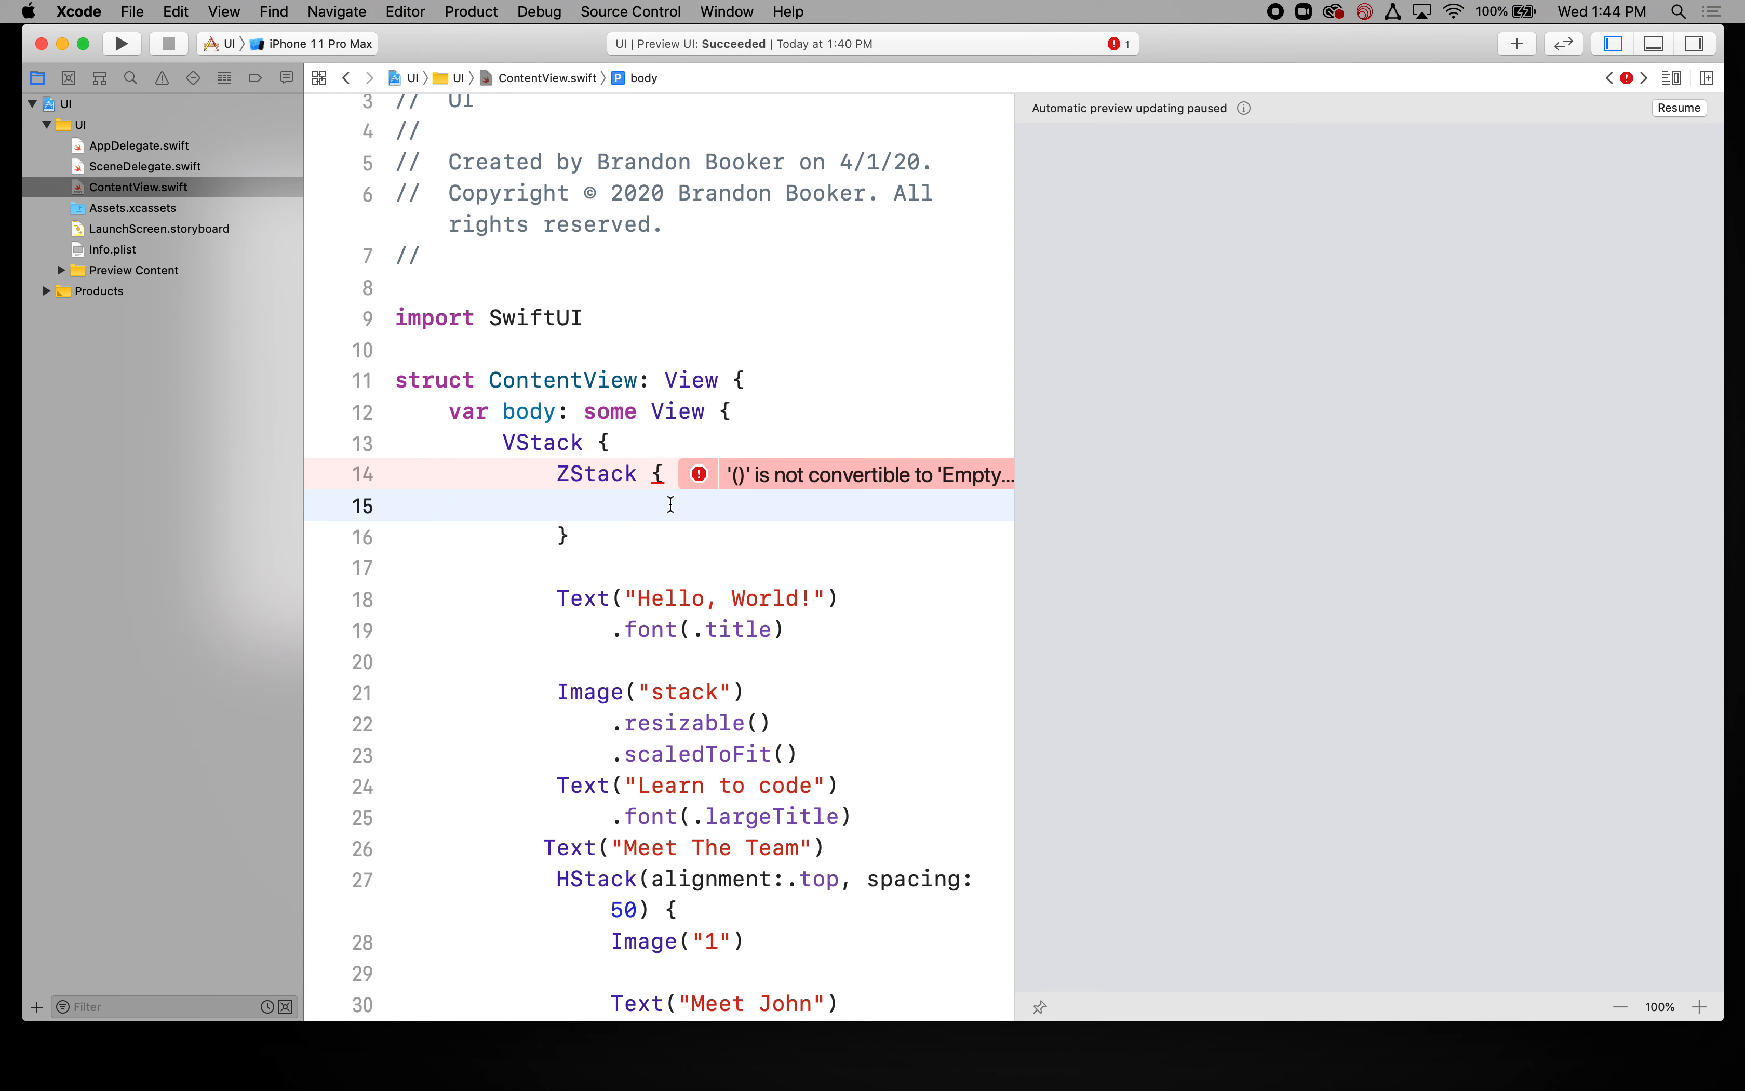
Step: Place Image("circle2") inside the ZStack and resume the canvas preview
type("Image")
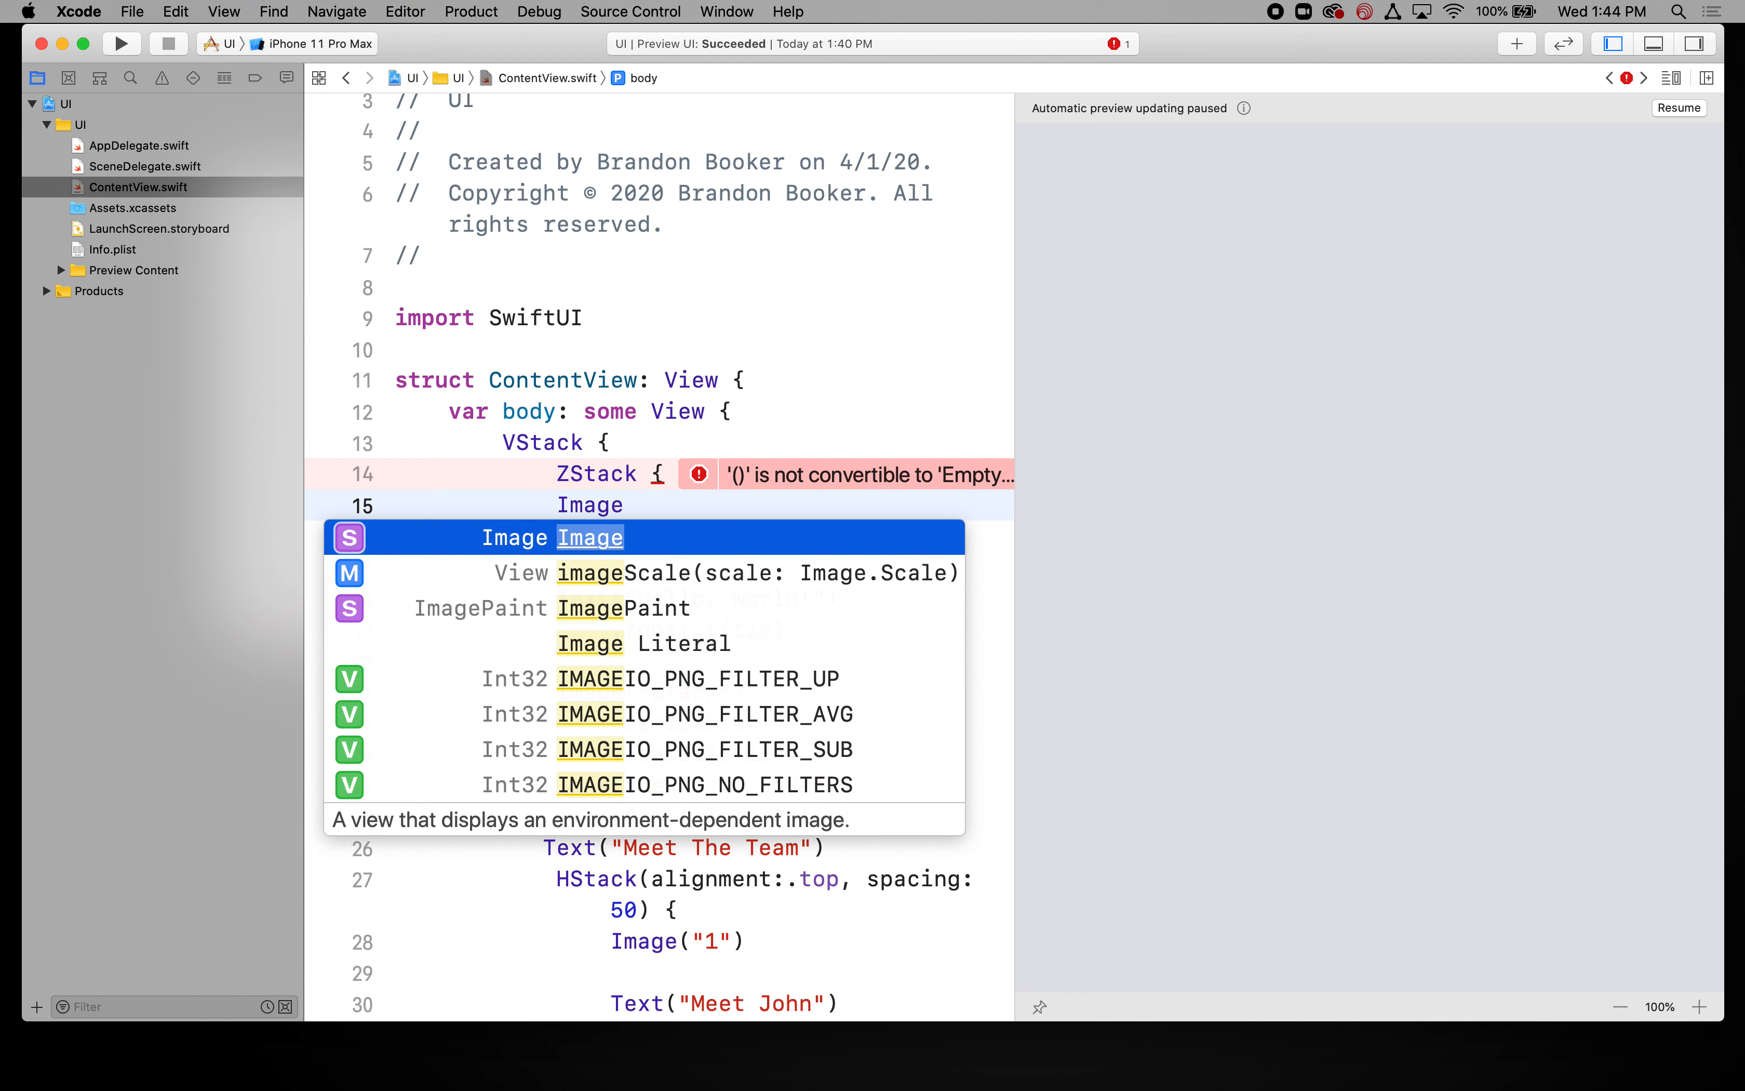
key("Return")
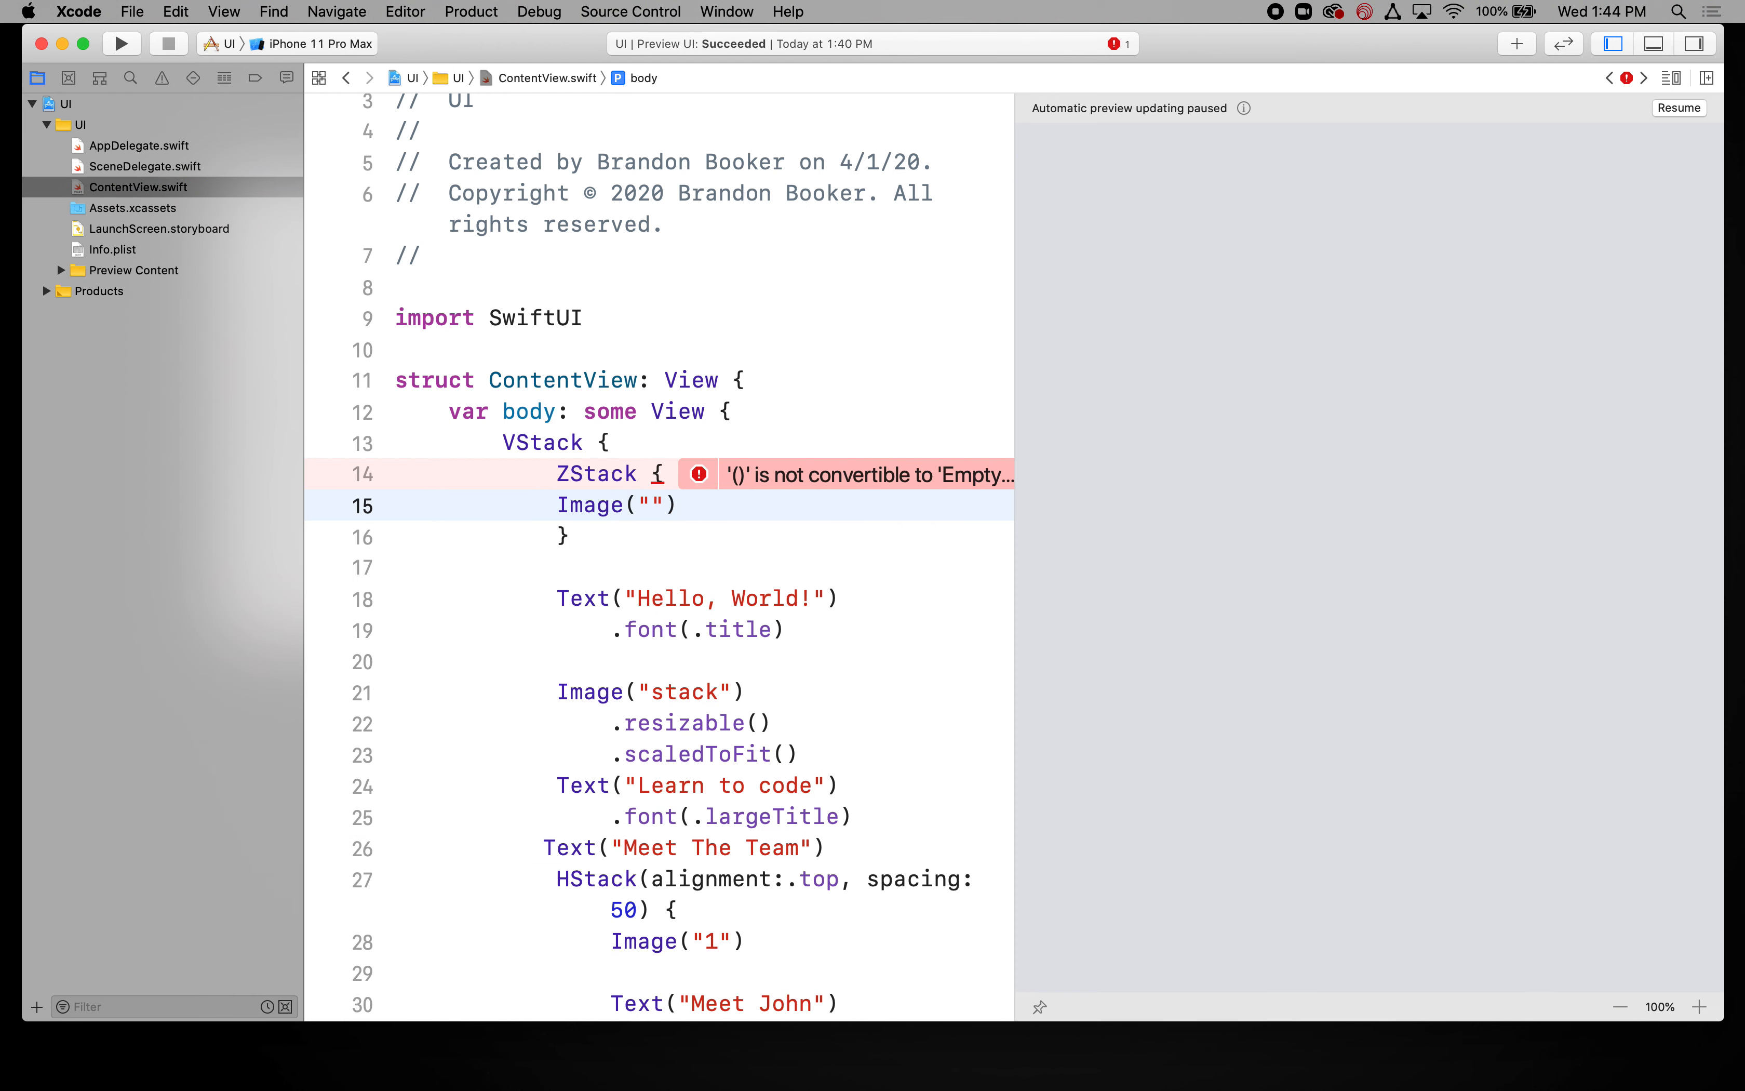
type("circle")
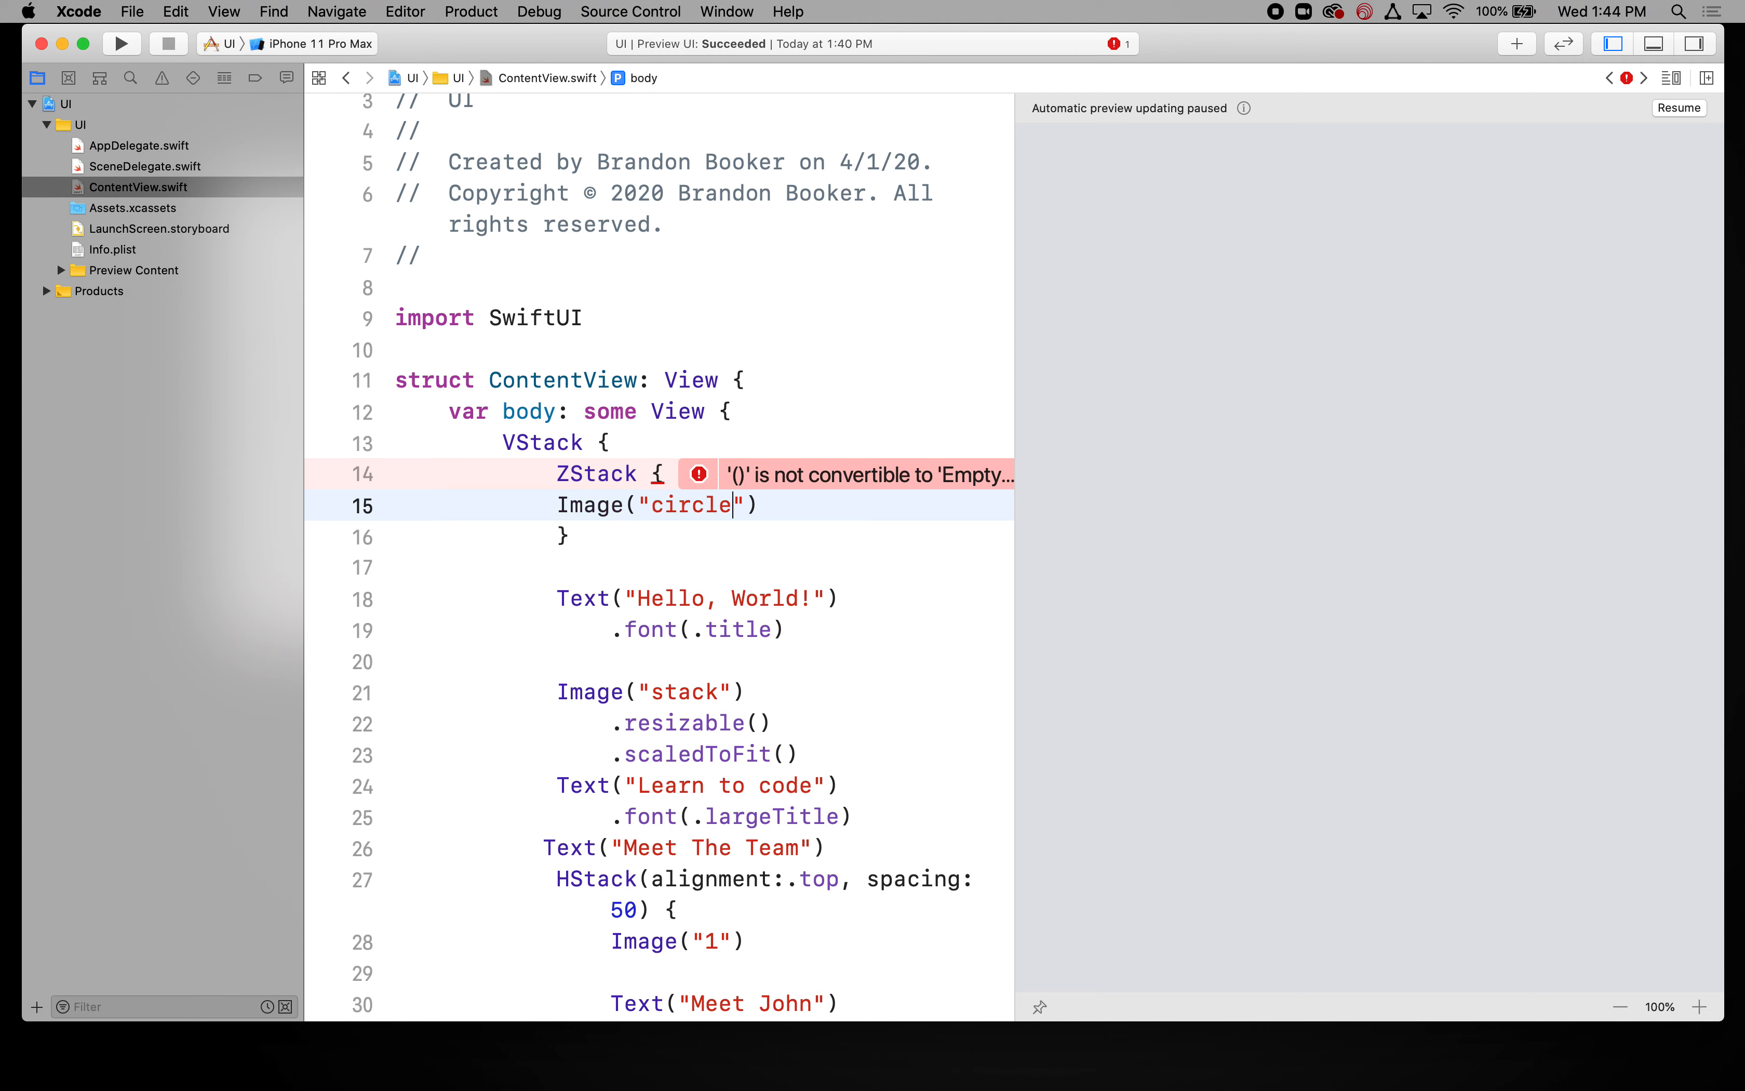
type("2")
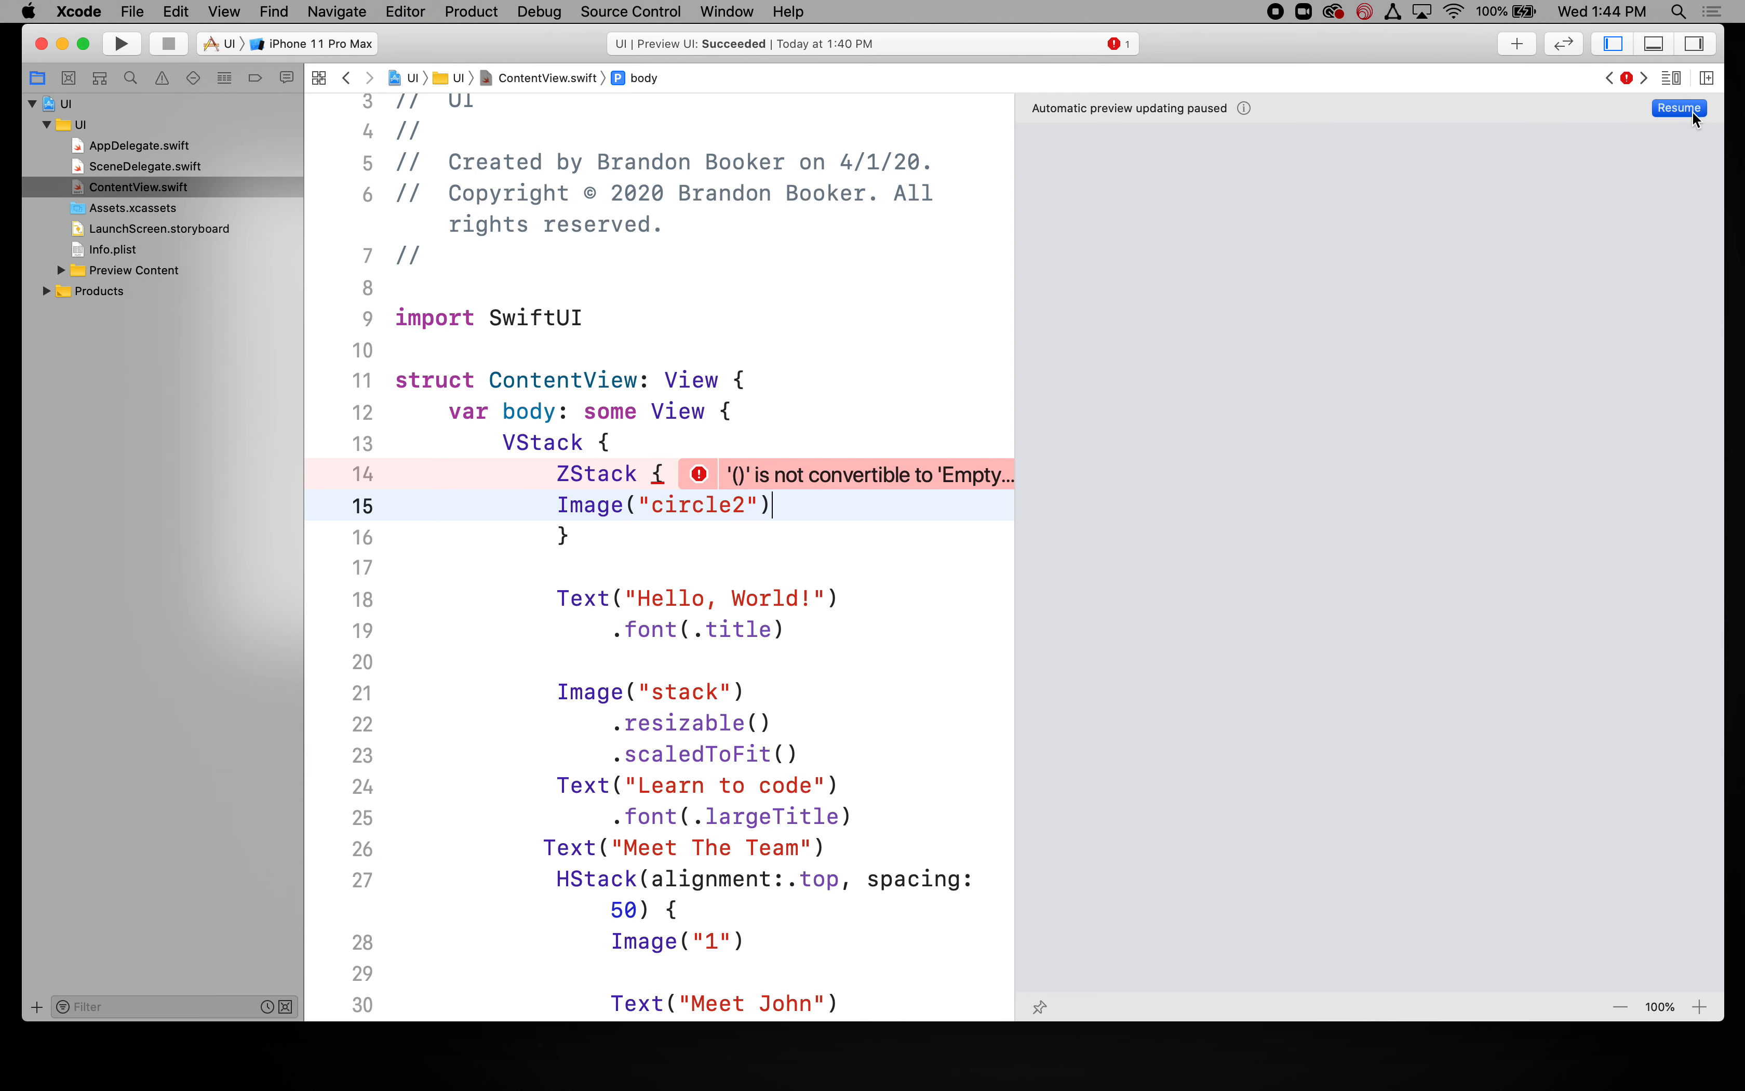
left_click(1679, 108)
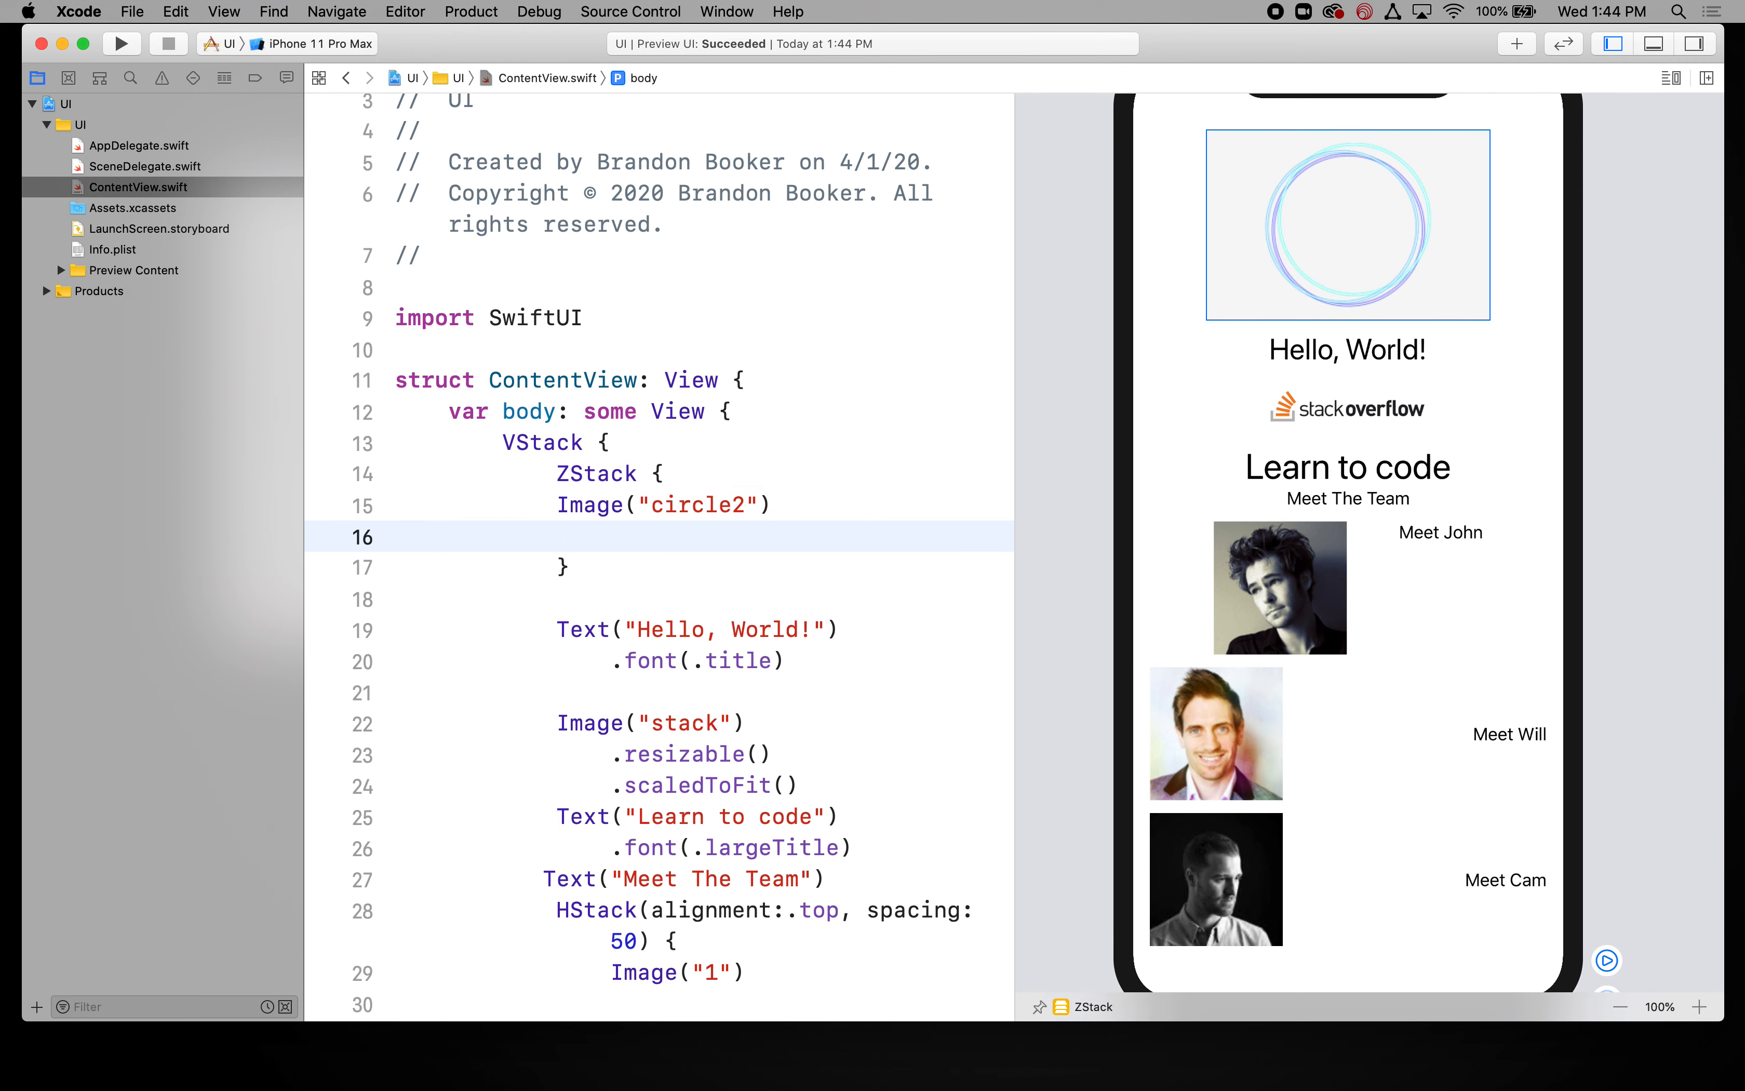
Step: Add Text("Hello World") inside the ZStack so it overlays the circle image
type("Text")
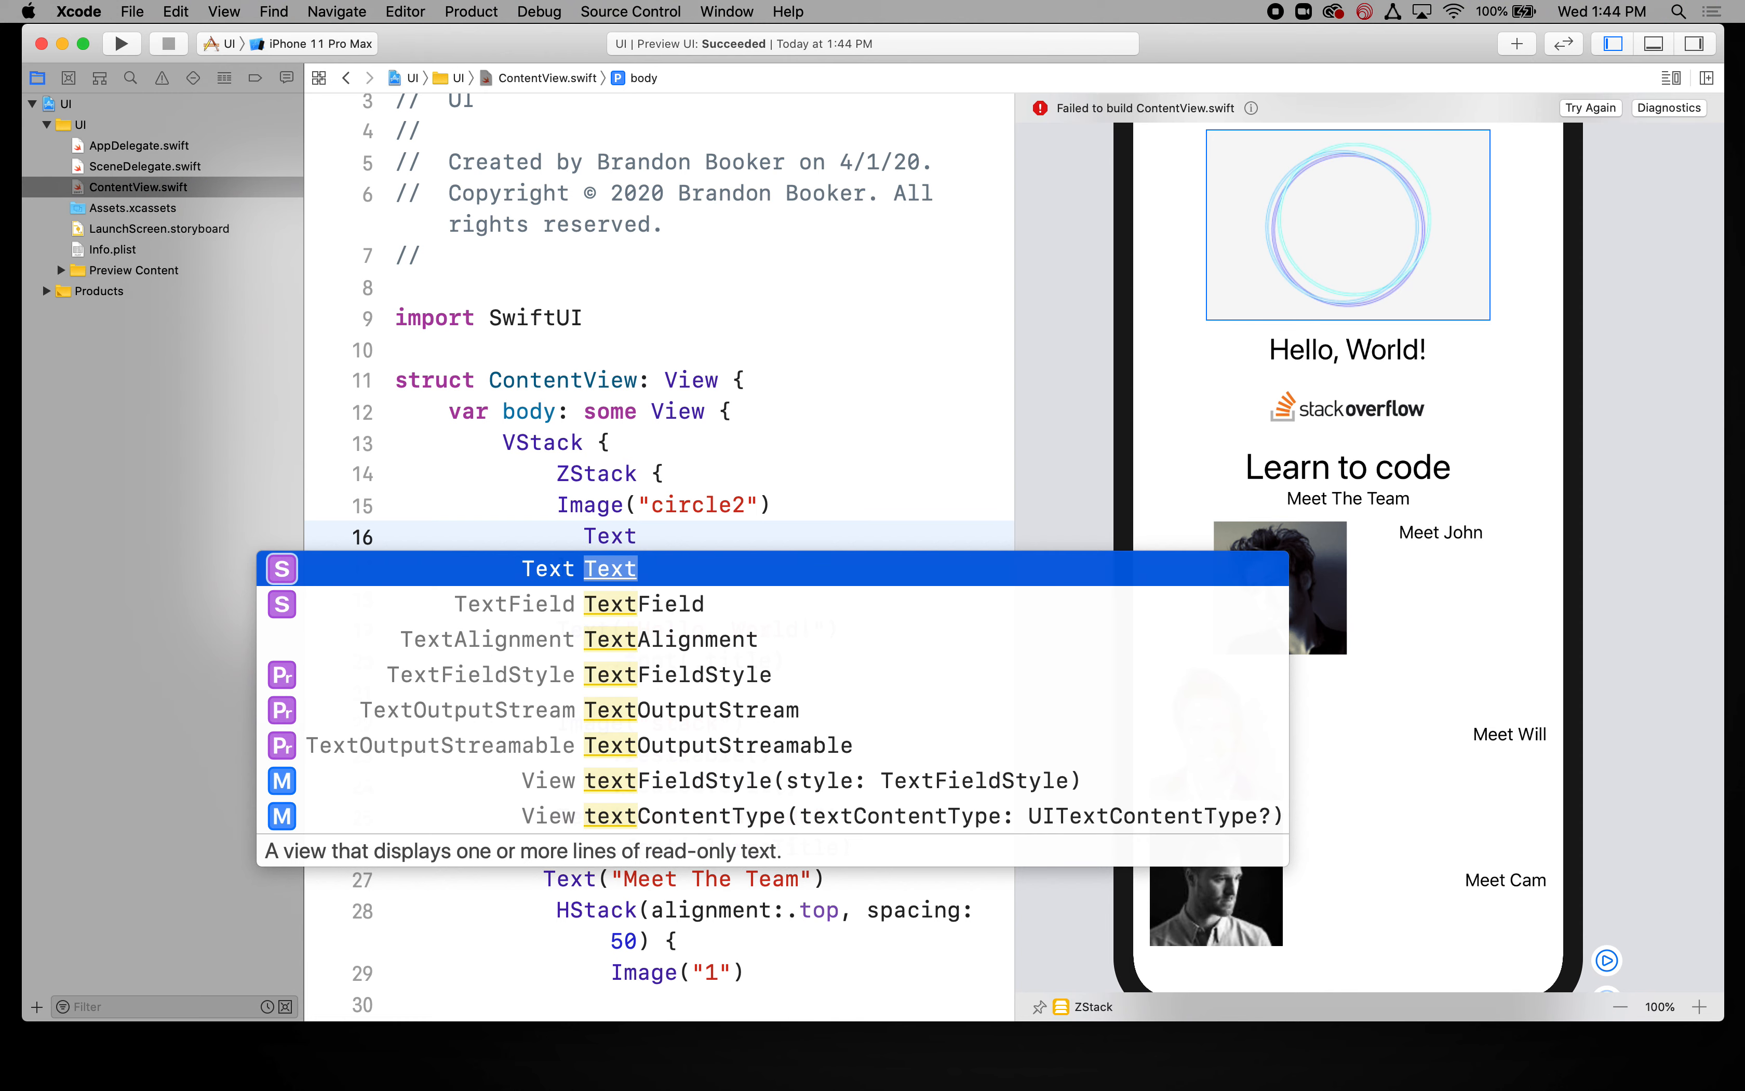
type("(Hell")
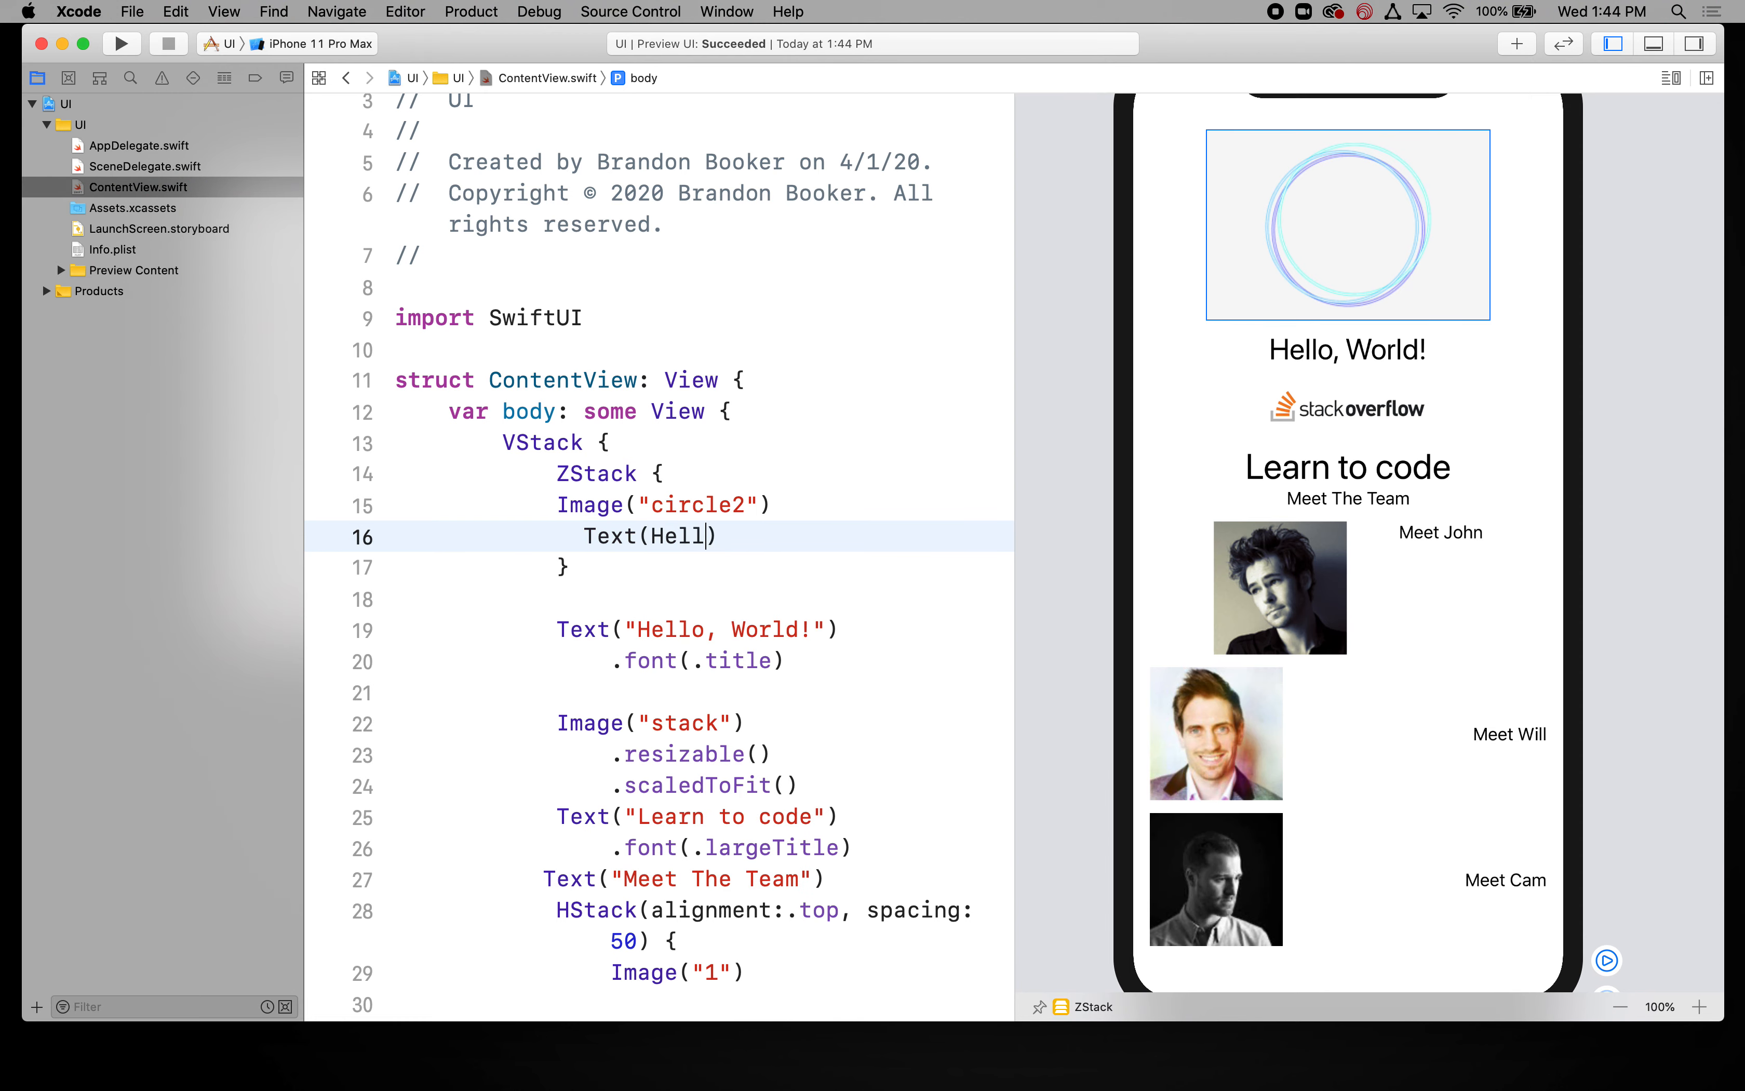
key("Backspace")
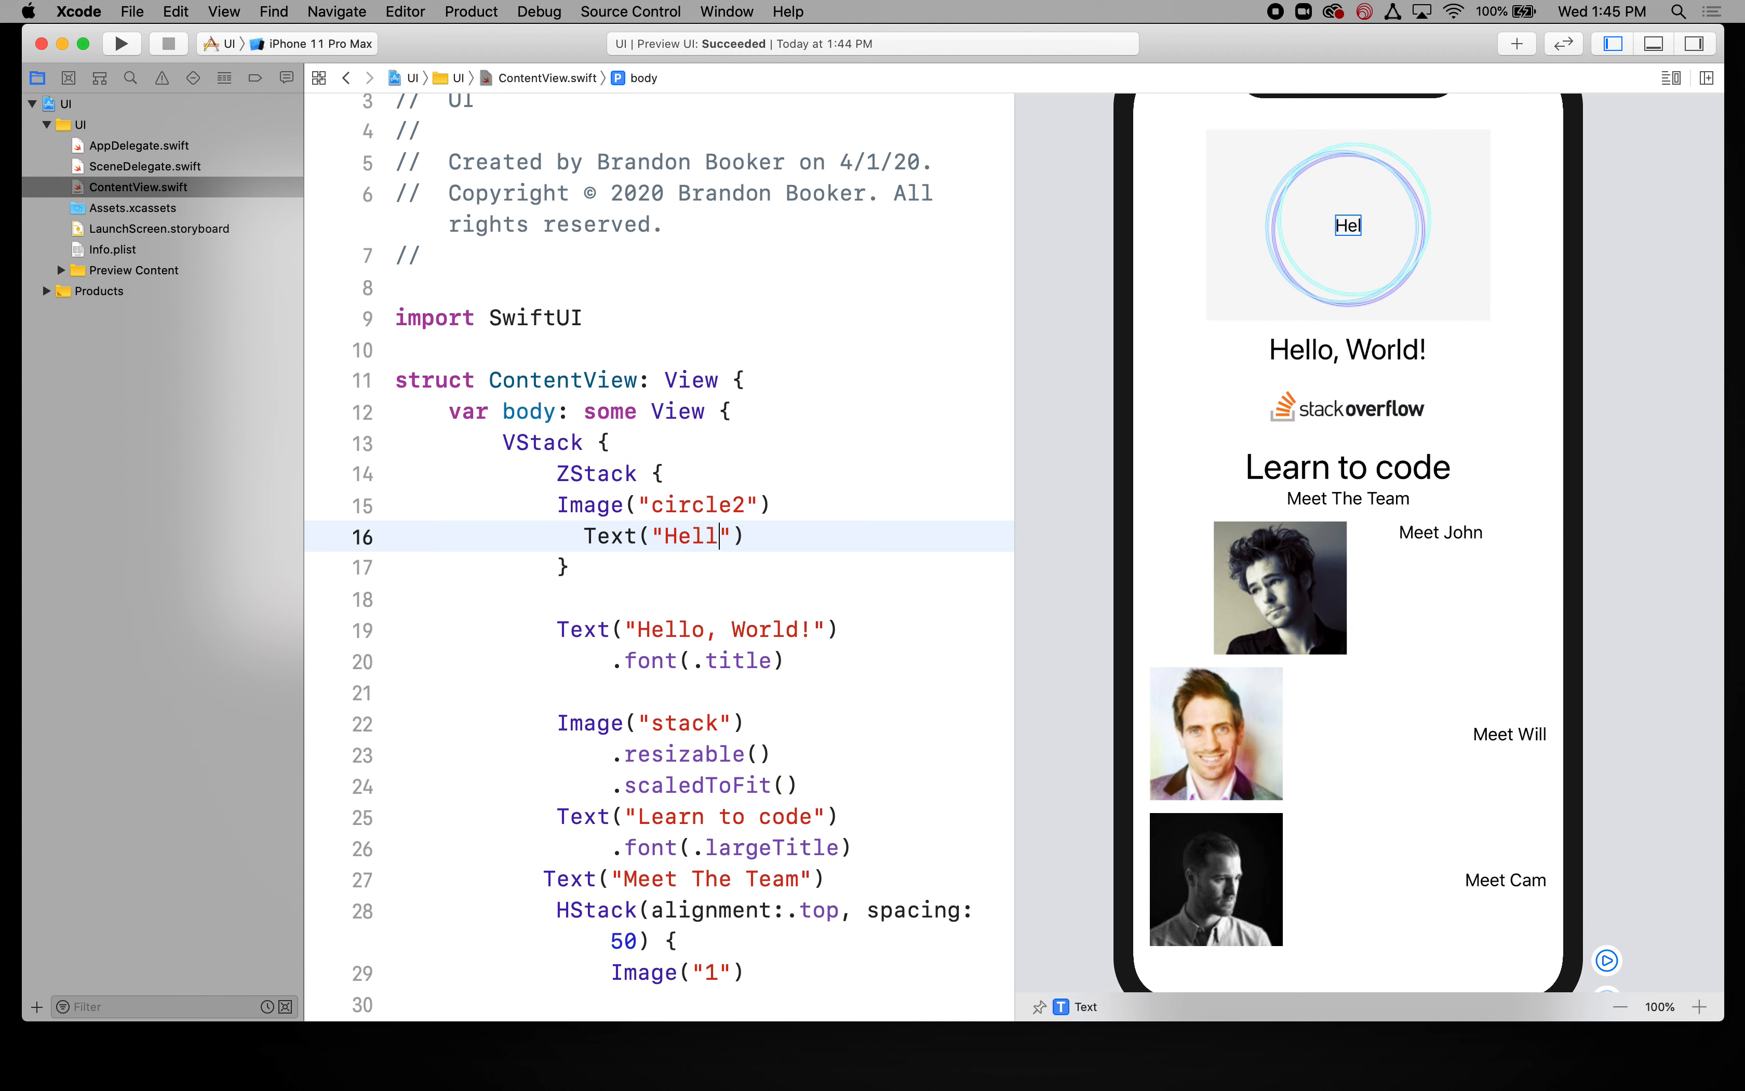
type("o World")
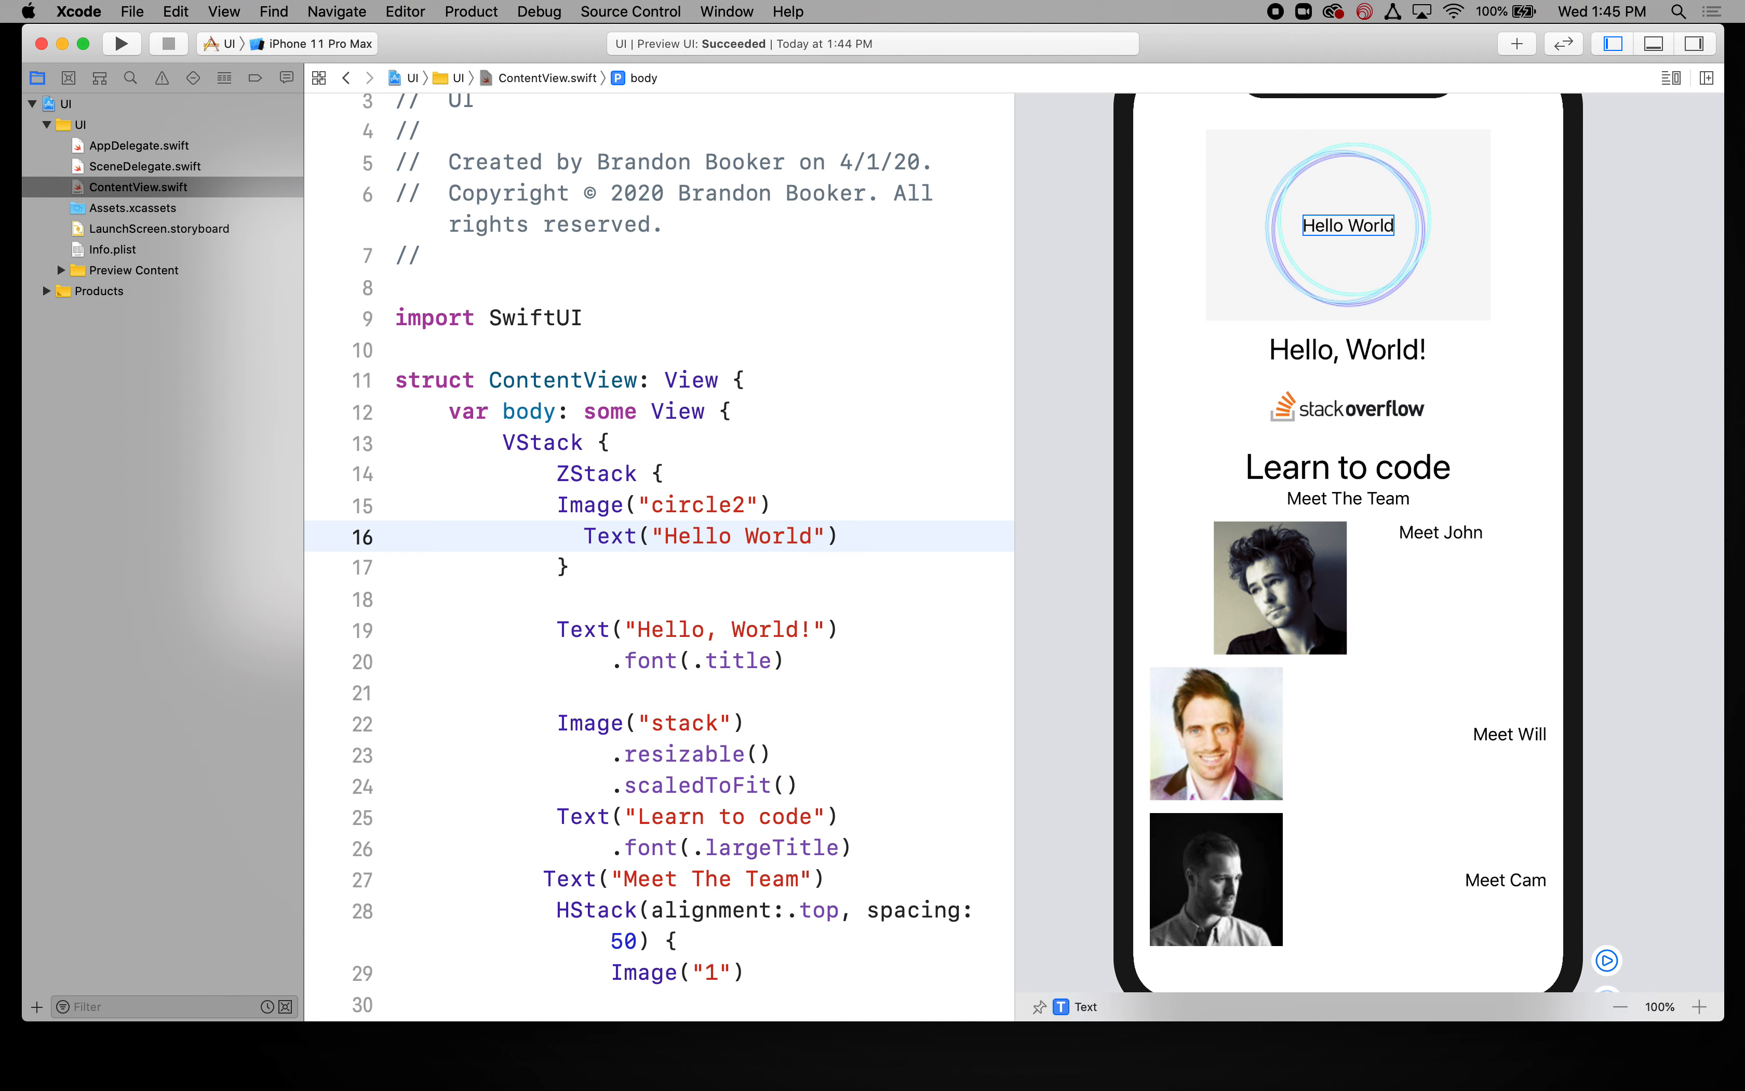
left_click(812, 536)
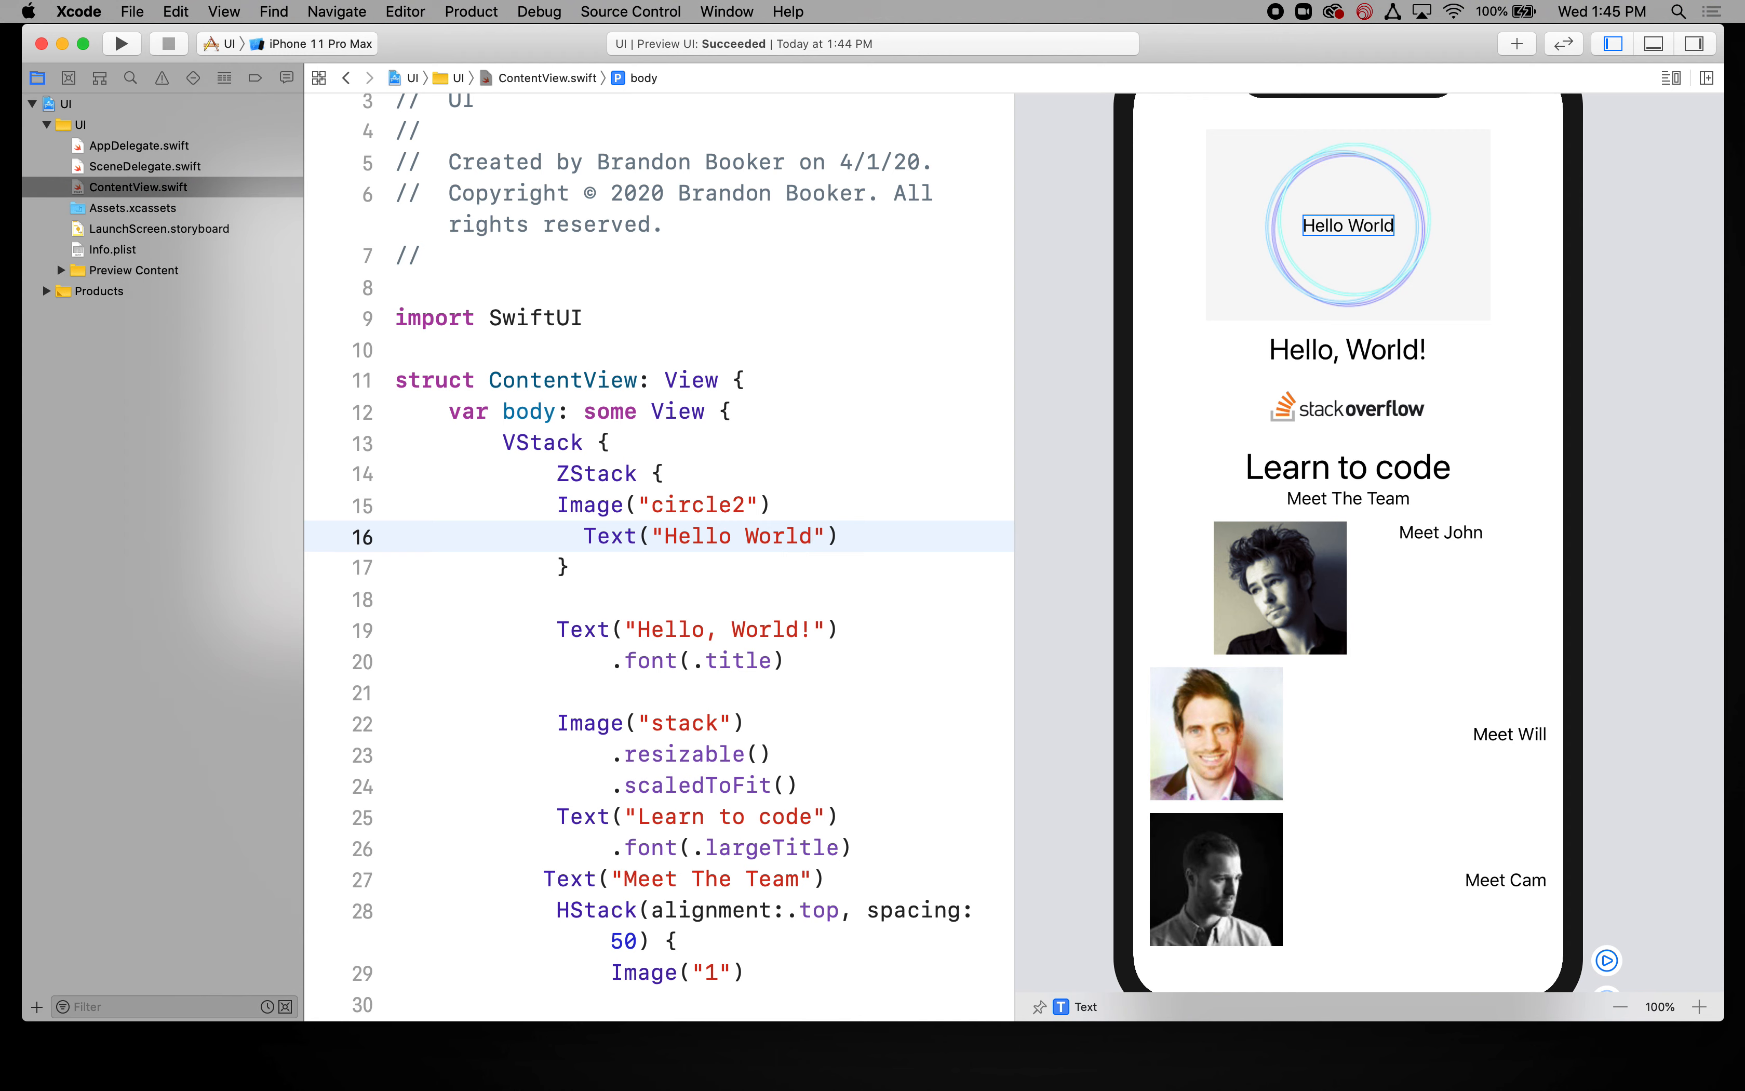
left_click(814, 535)
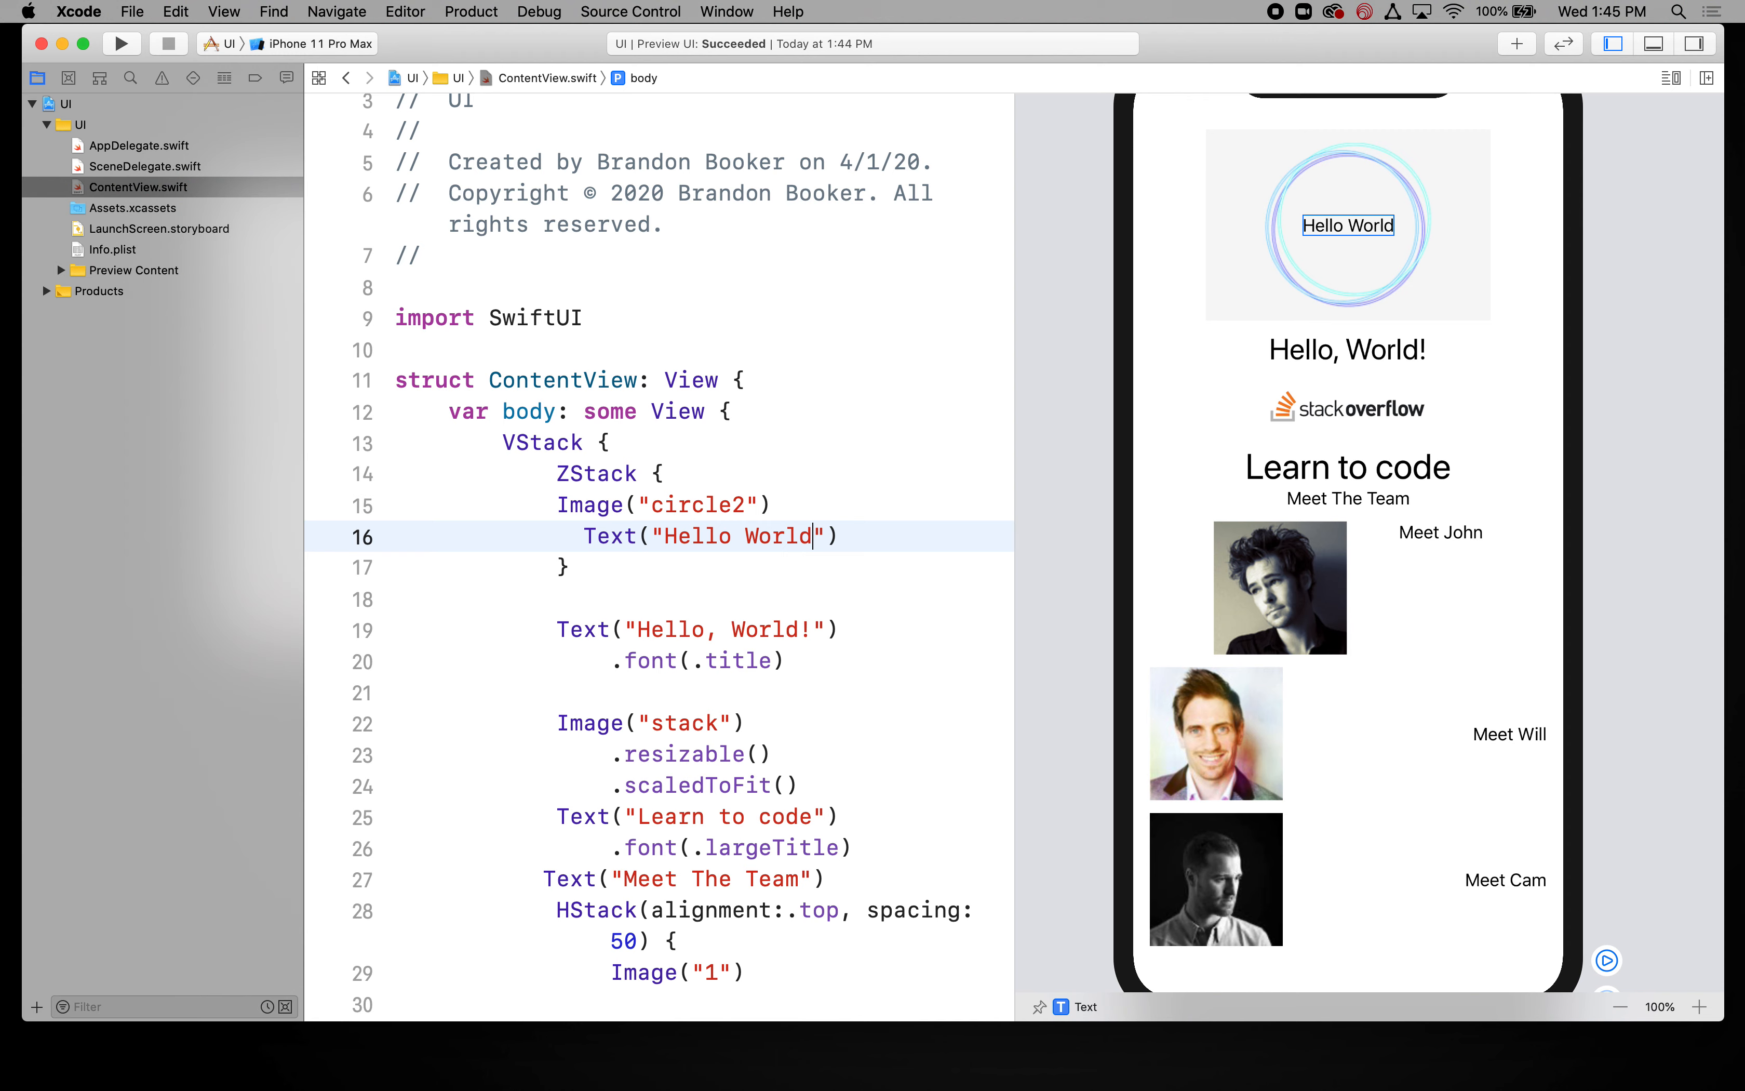